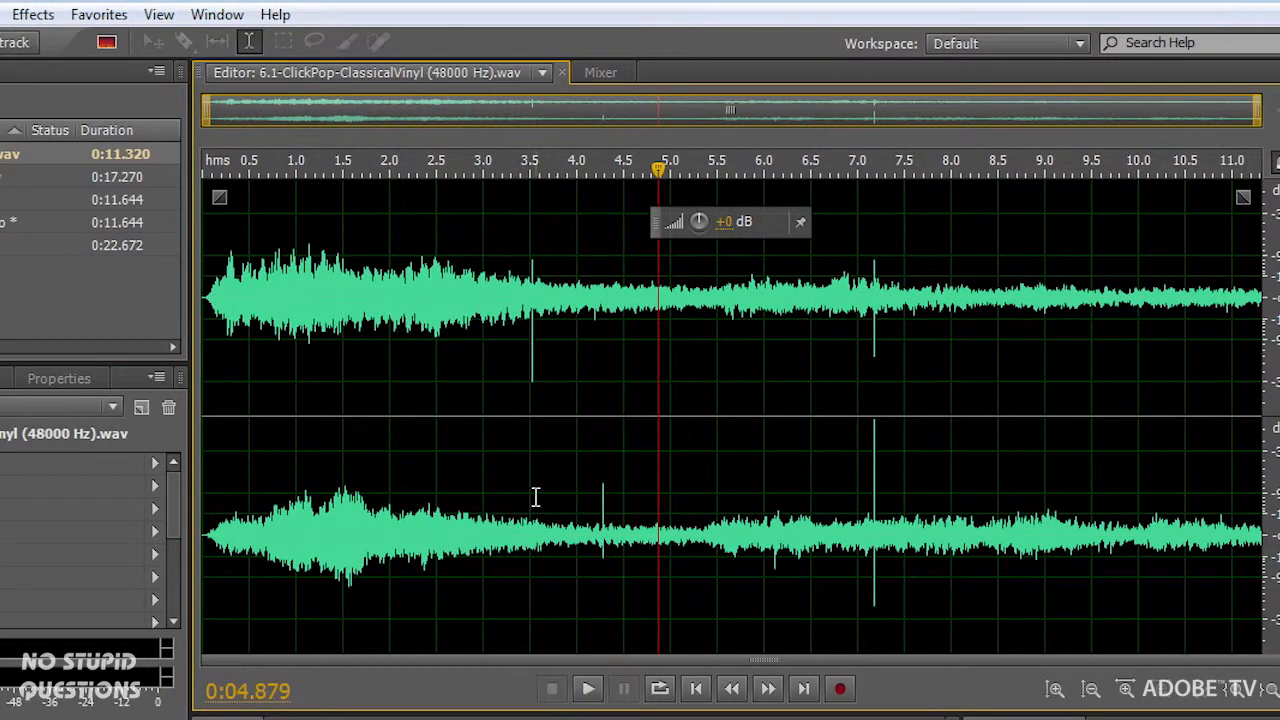
{"action": "mouse_move", "coordinate": [868, 324]}
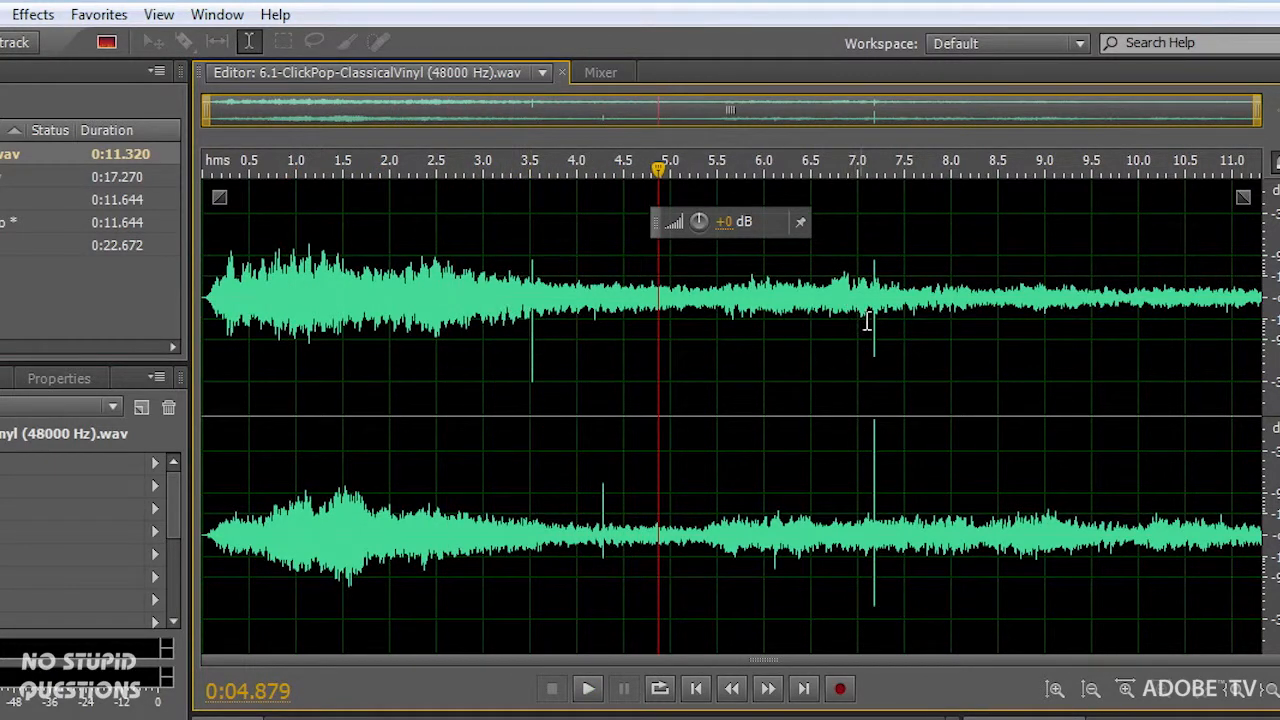
{"action": "mouse_move", "coordinate": [584, 330]}
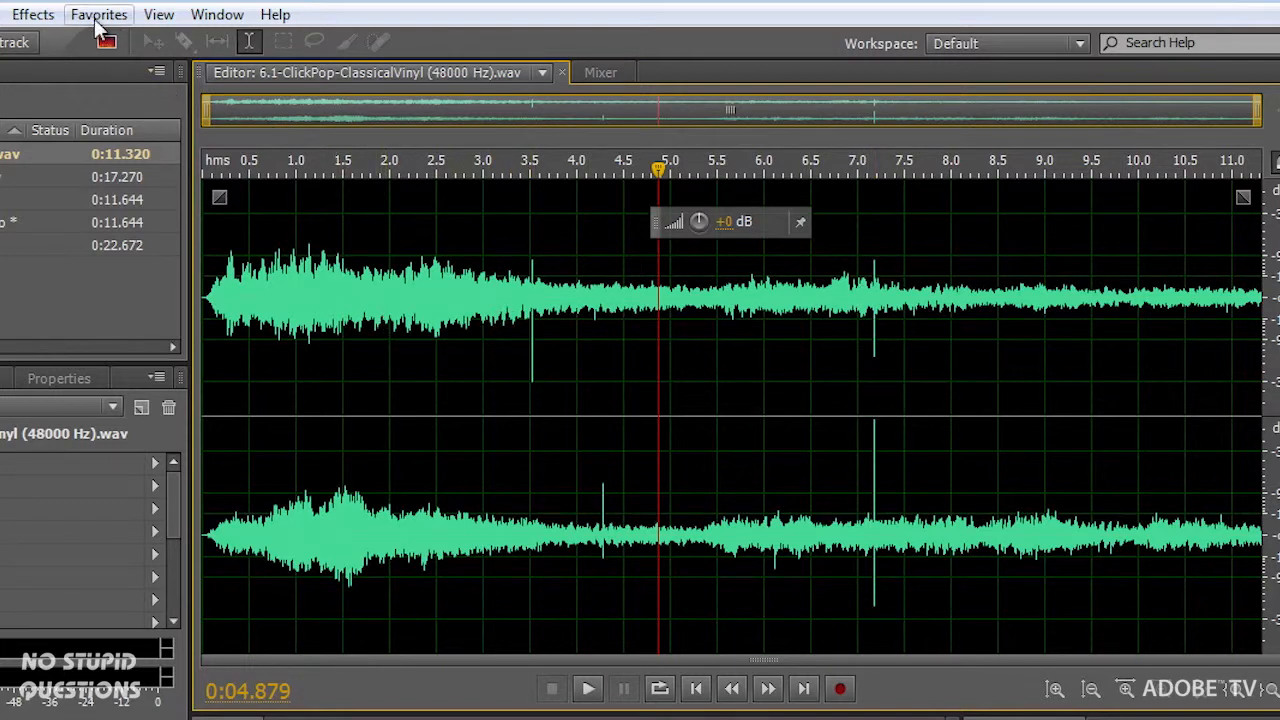
Bring up the Effects menu to reach the Noise Reduction / Restoration tools for ClassicalVinyl
{"action": "left_click", "coordinate": [32, 14]}
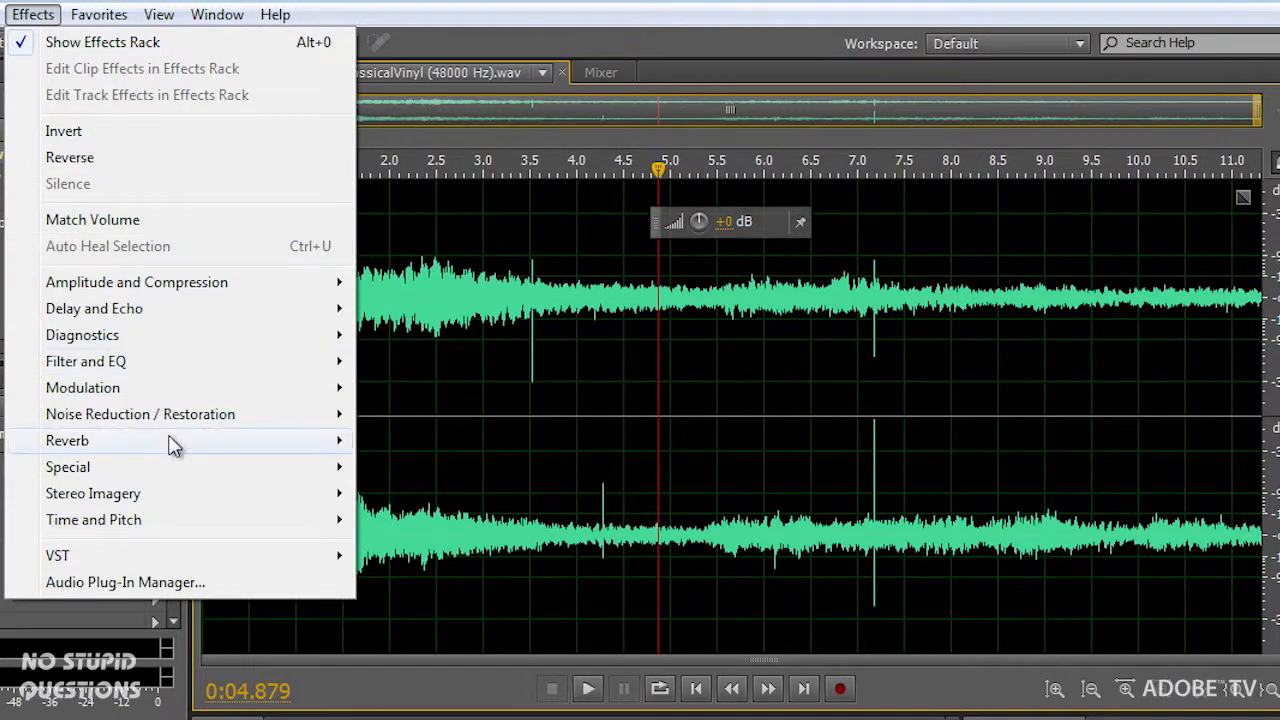
{"action": "mouse_move", "coordinate": [140, 414]}
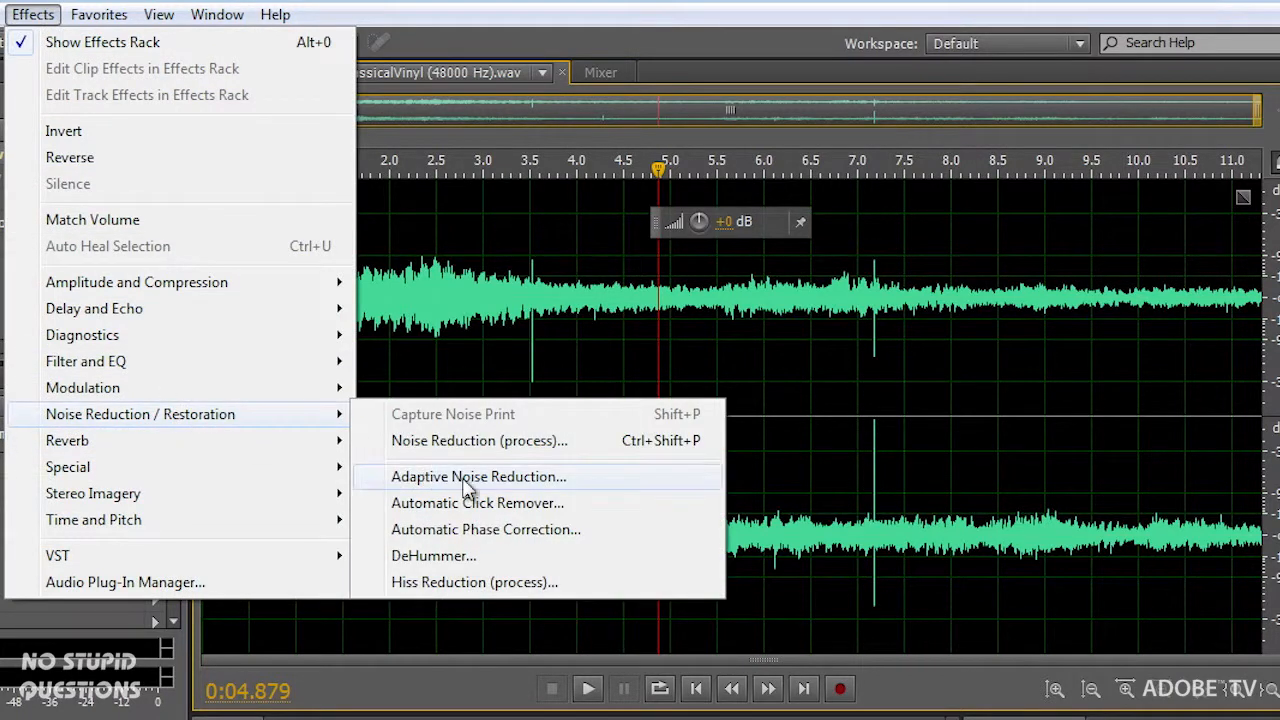
{"action": "mouse_move", "coordinate": [604, 512]}
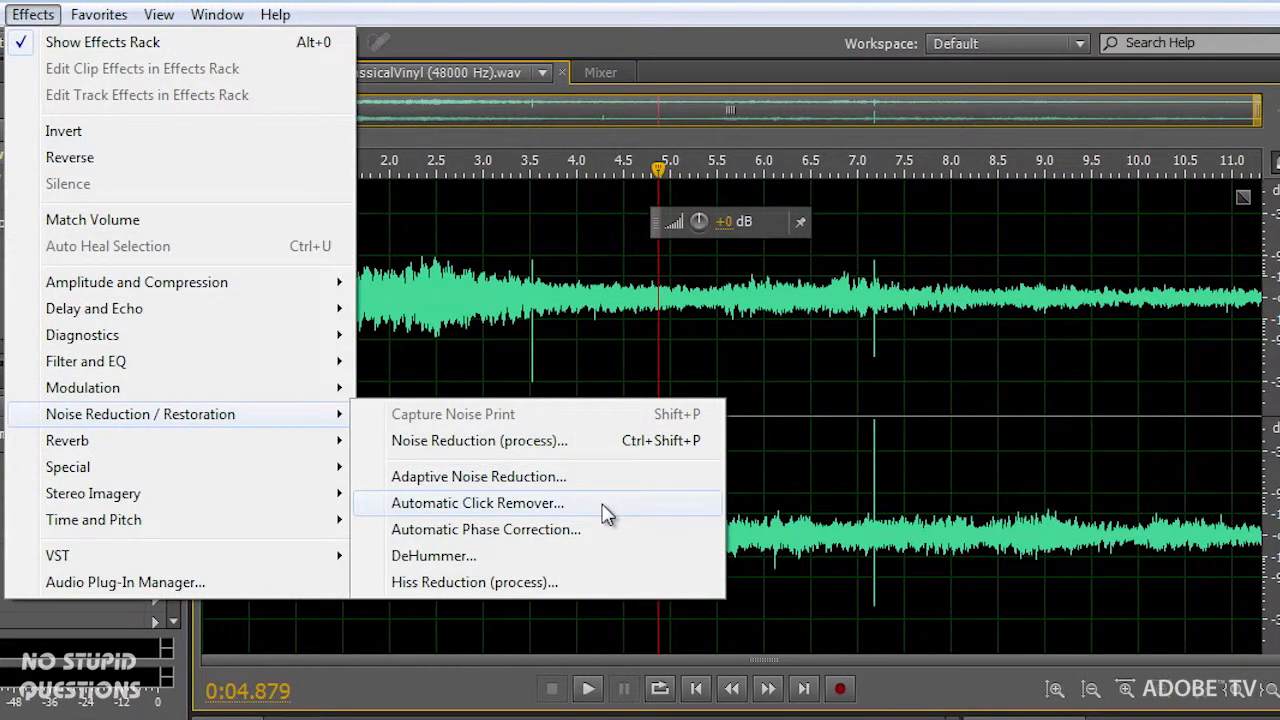
Load the Automatic Click Remover with the Default preset and preview it on the vinyl recording
{"action": "left_click", "coordinate": [476, 504]}
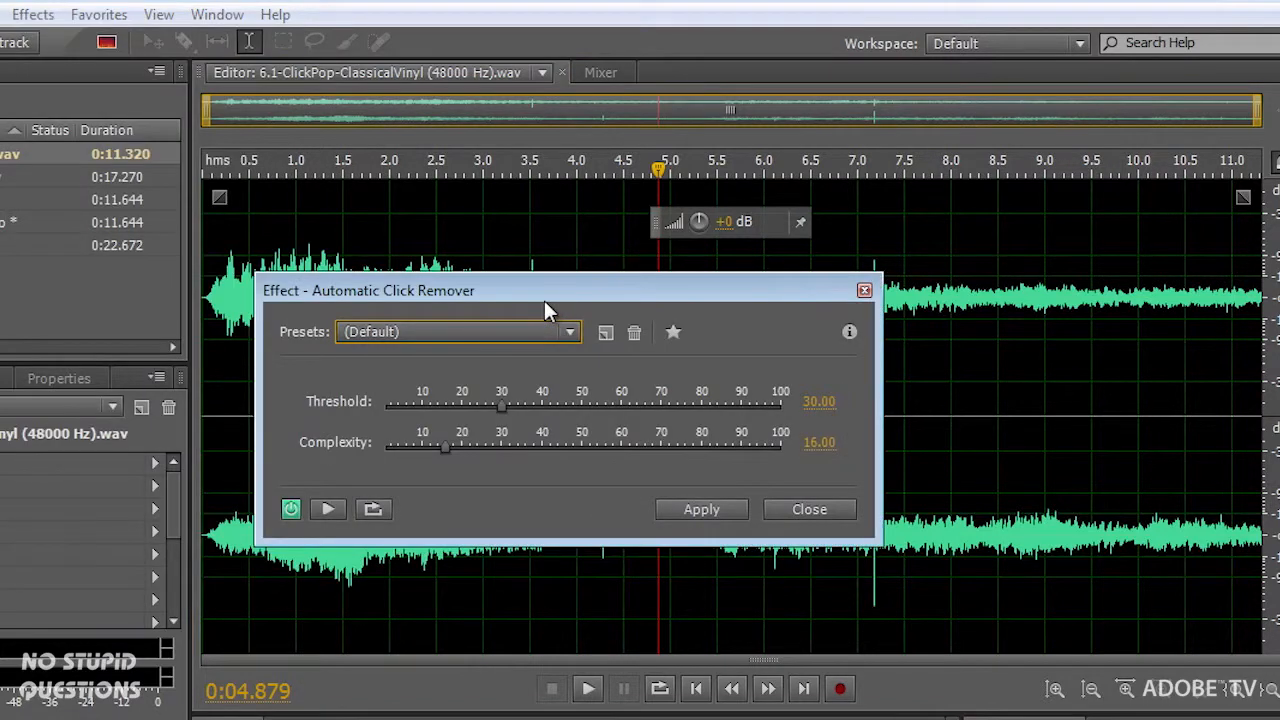
{"action": "mouse_move", "coordinate": [448, 496]}
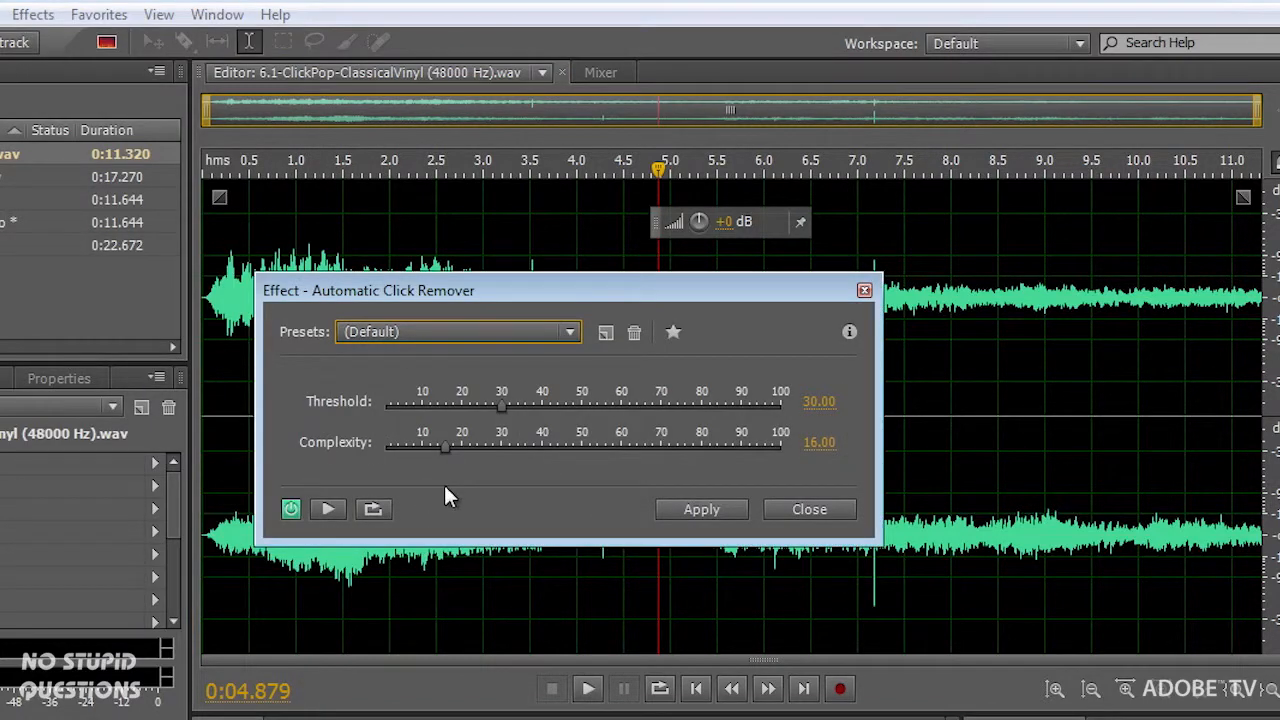
{"action": "left_click", "coordinate": [568, 332]}
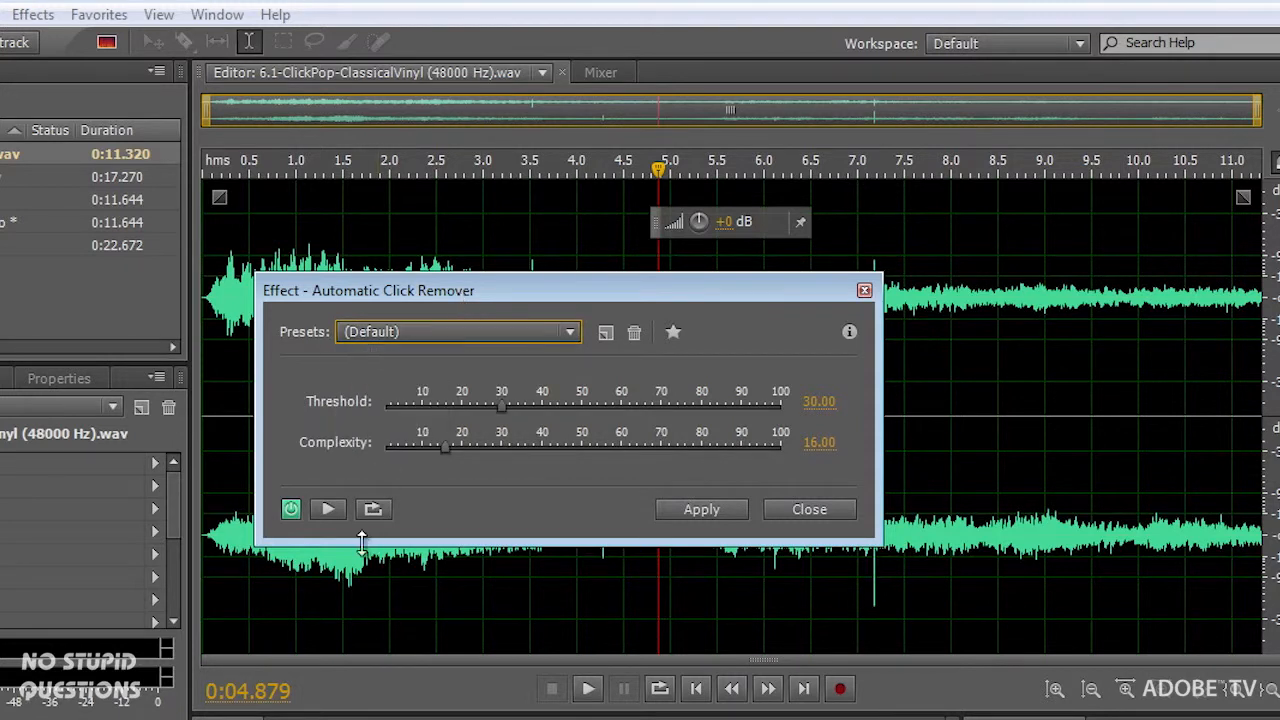
{"action": "left_click", "coordinate": [328, 510]}
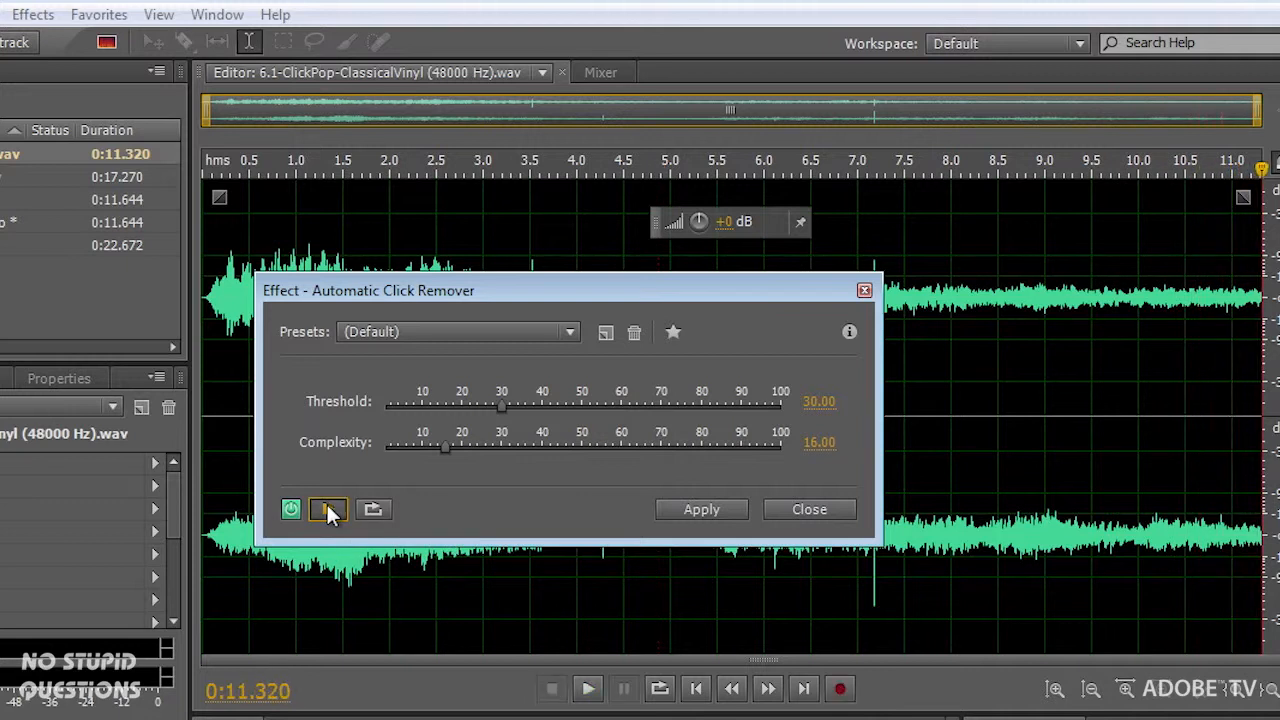
{"action": "left_click", "coordinate": [588, 688]}
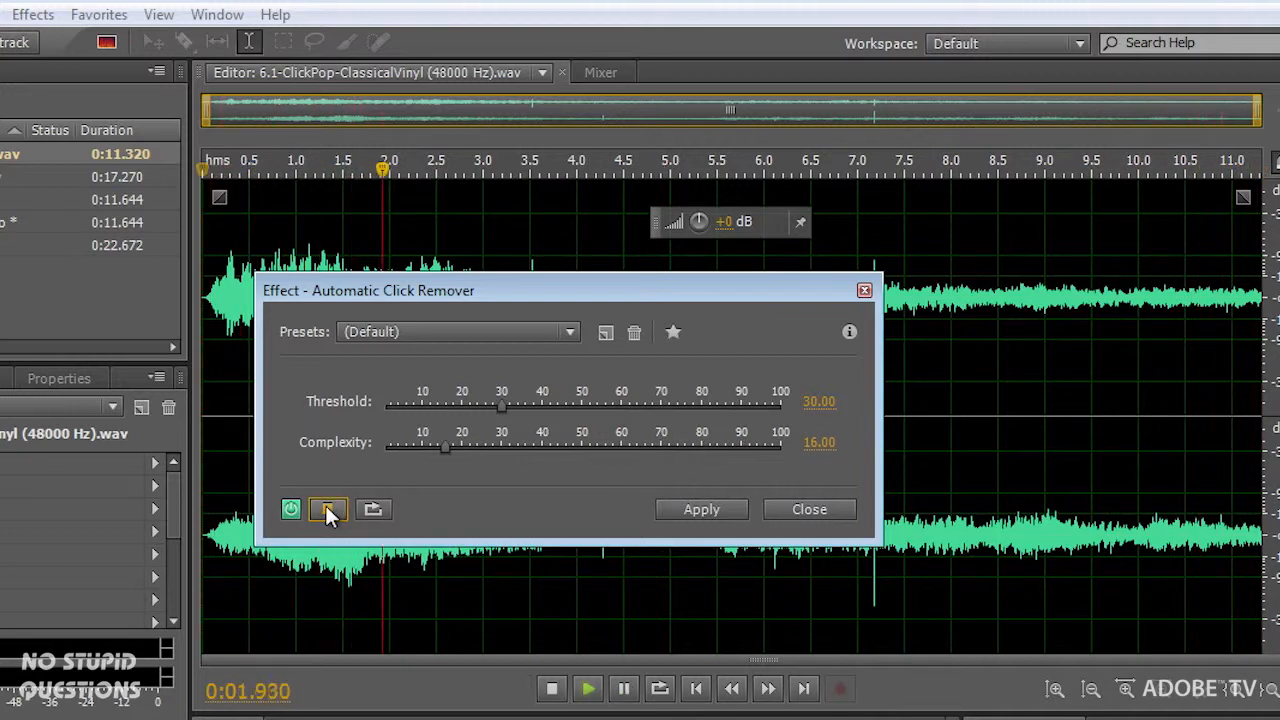
{"action": "left_click", "coordinate": [328, 510]}
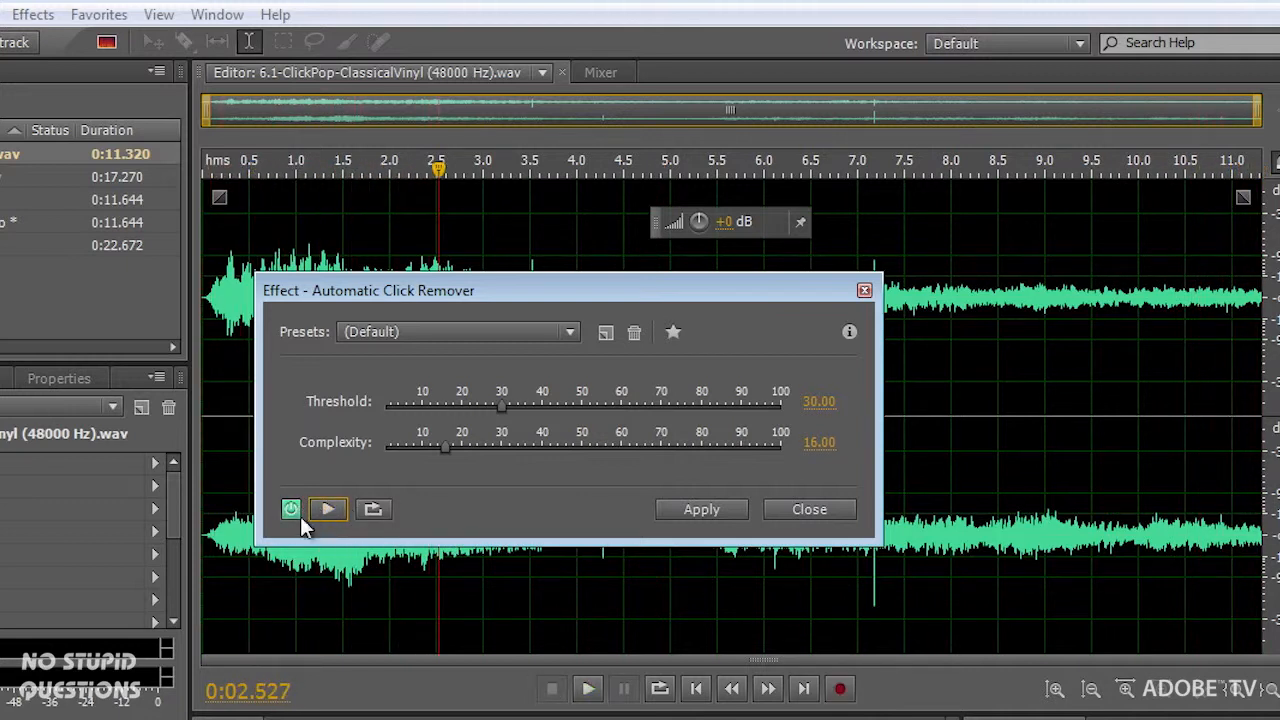
{"action": "mouse_move", "coordinate": [292, 510]}
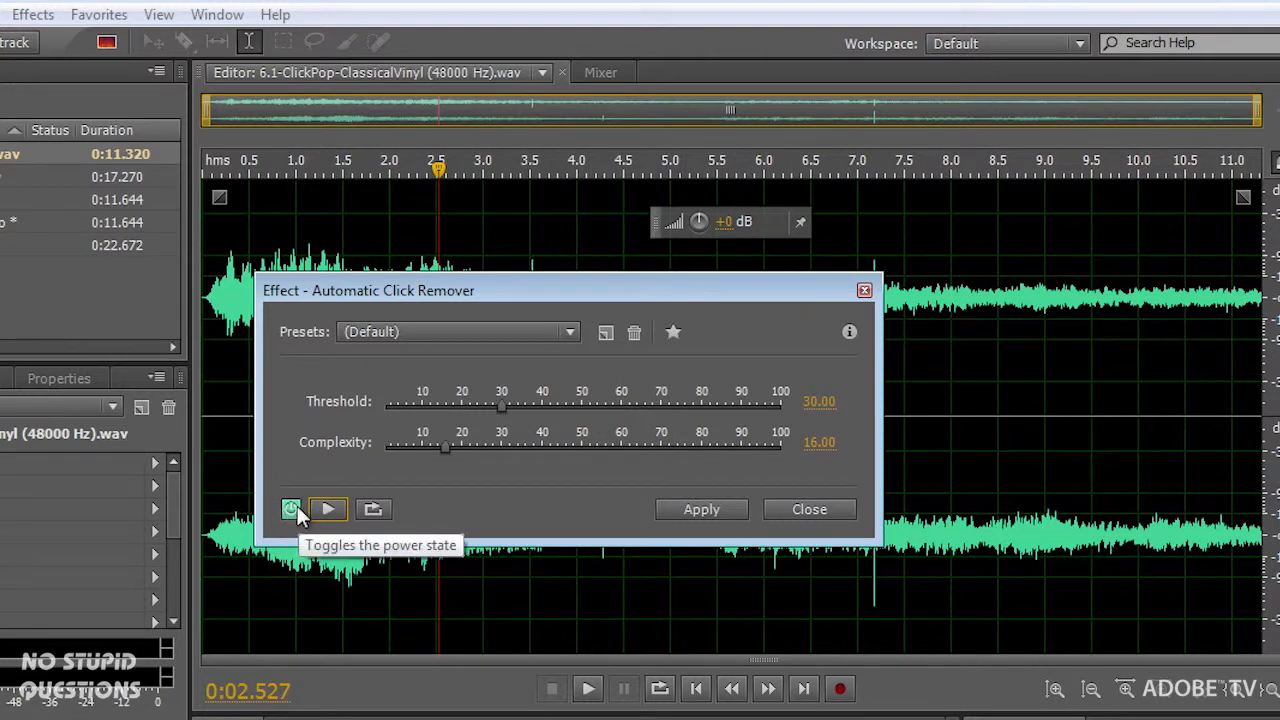
Compare effect on versus off, then apply the click removal to the recording
{"action": "left_click", "coordinate": [328, 510]}
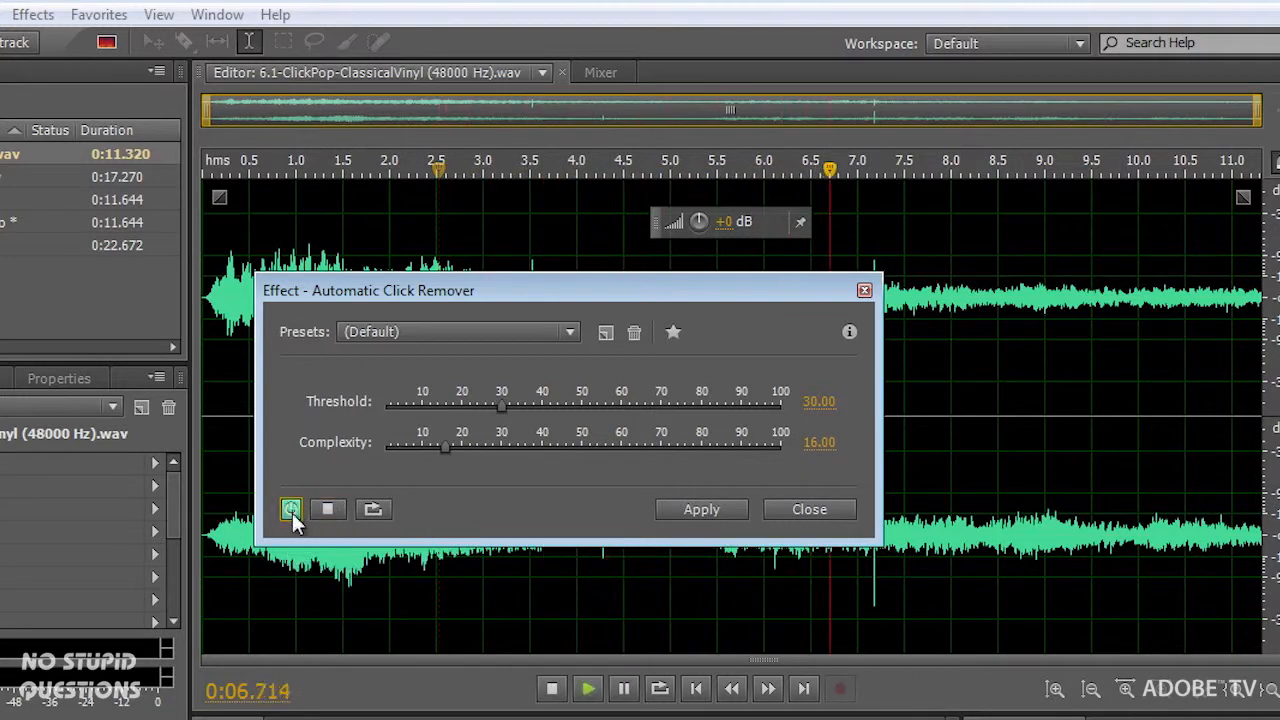
{"action": "left_click", "coordinate": [292, 510]}
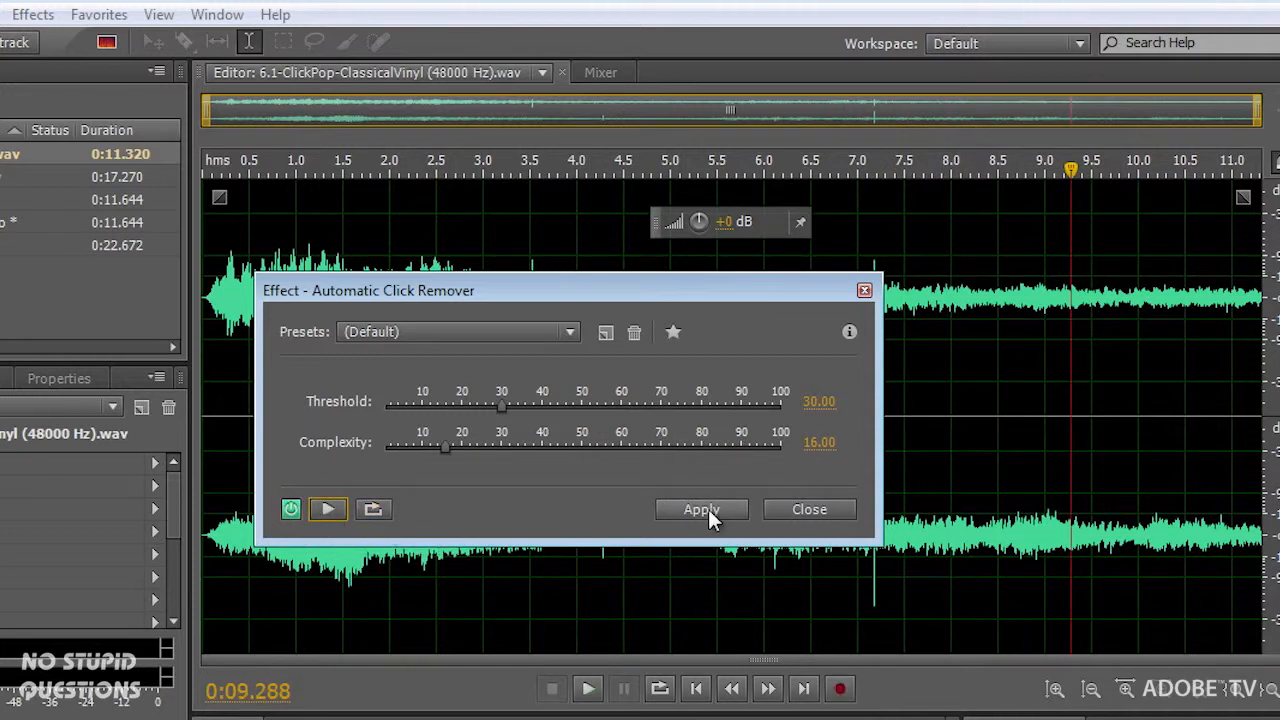
{"action": "left_click", "coordinate": [700, 510]}
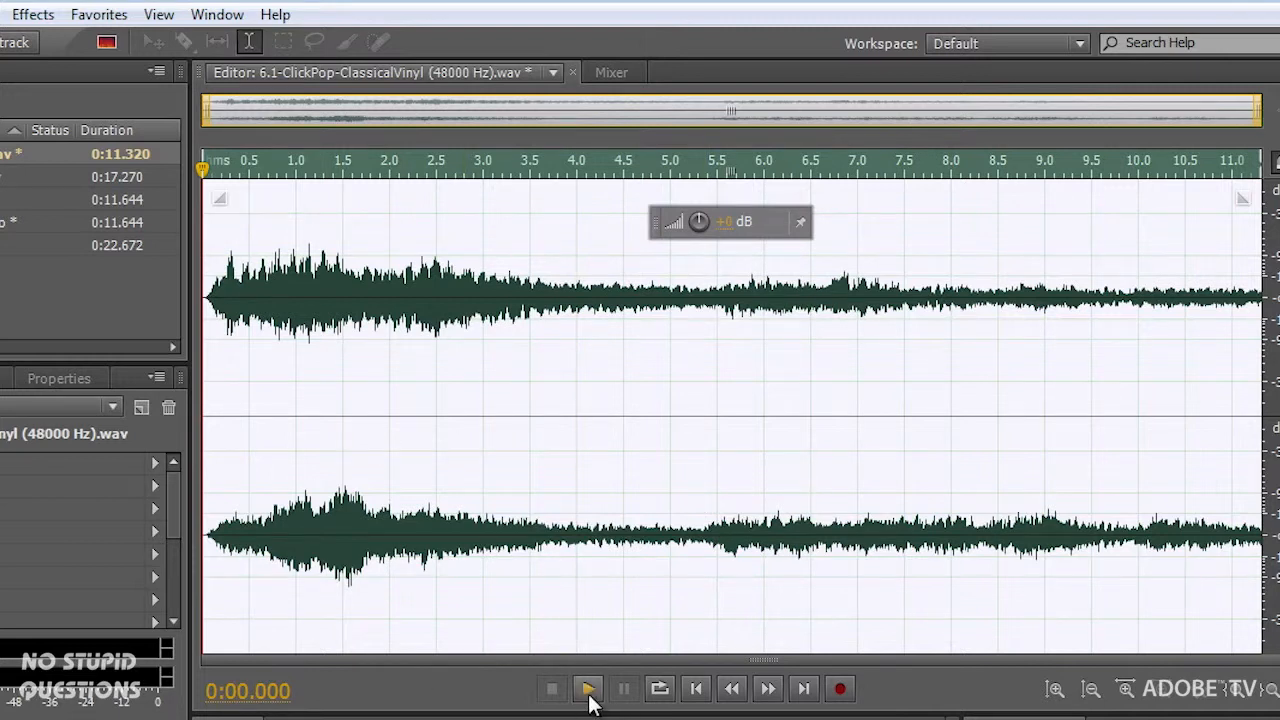
Play the cleaned vinyl, then switch to FluteMixRestoreB.wav and listen to it
{"action": "left_click", "coordinate": [588, 688]}
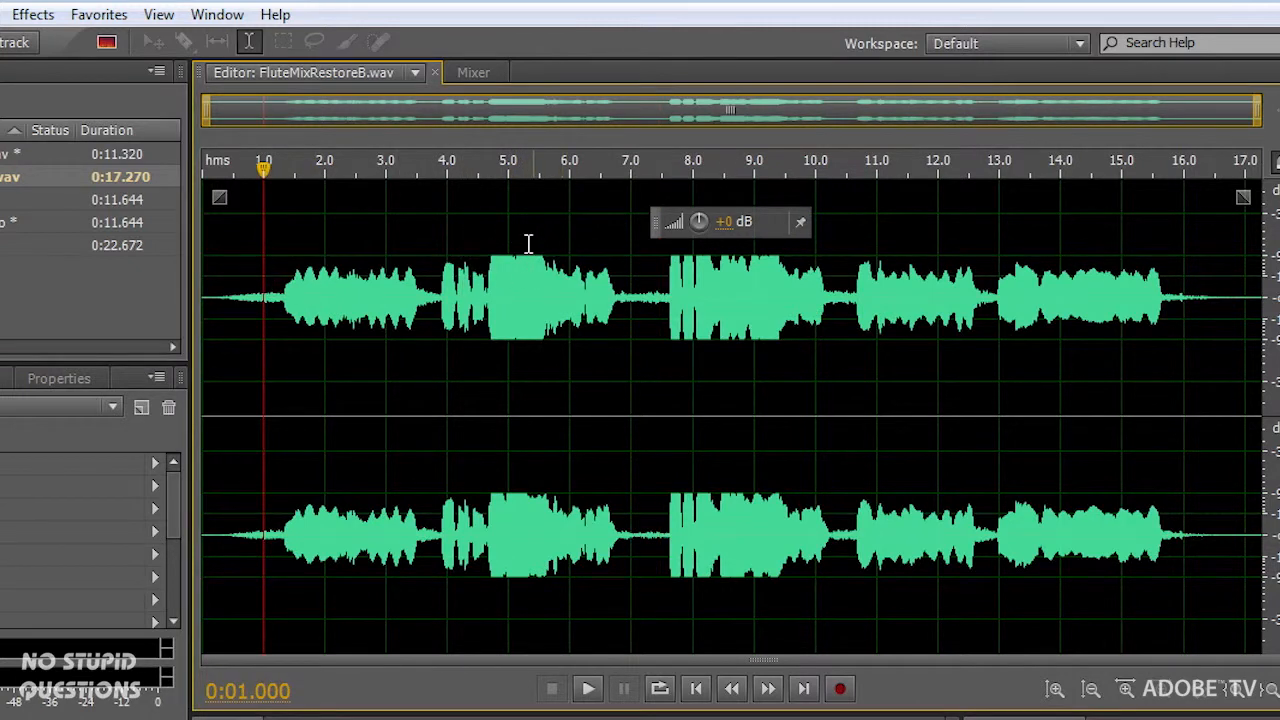
{"action": "left_click", "coordinate": [588, 688]}
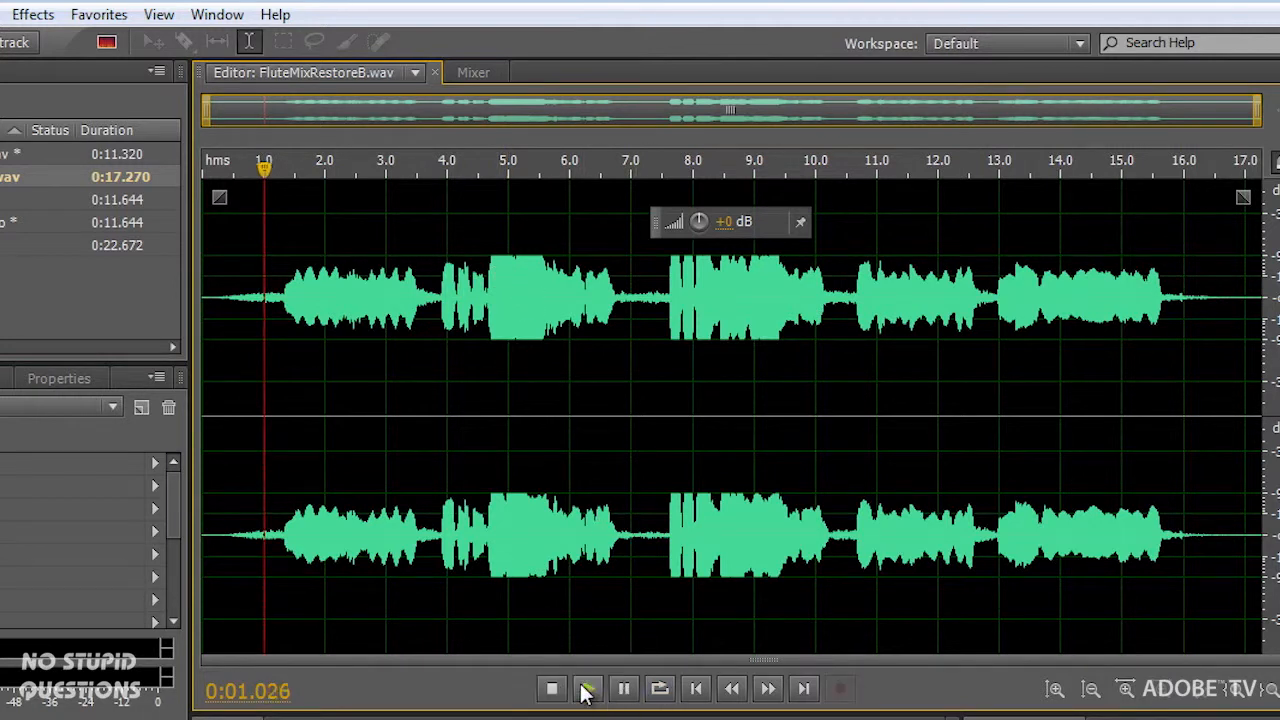
{"action": "left_click", "coordinate": [588, 688]}
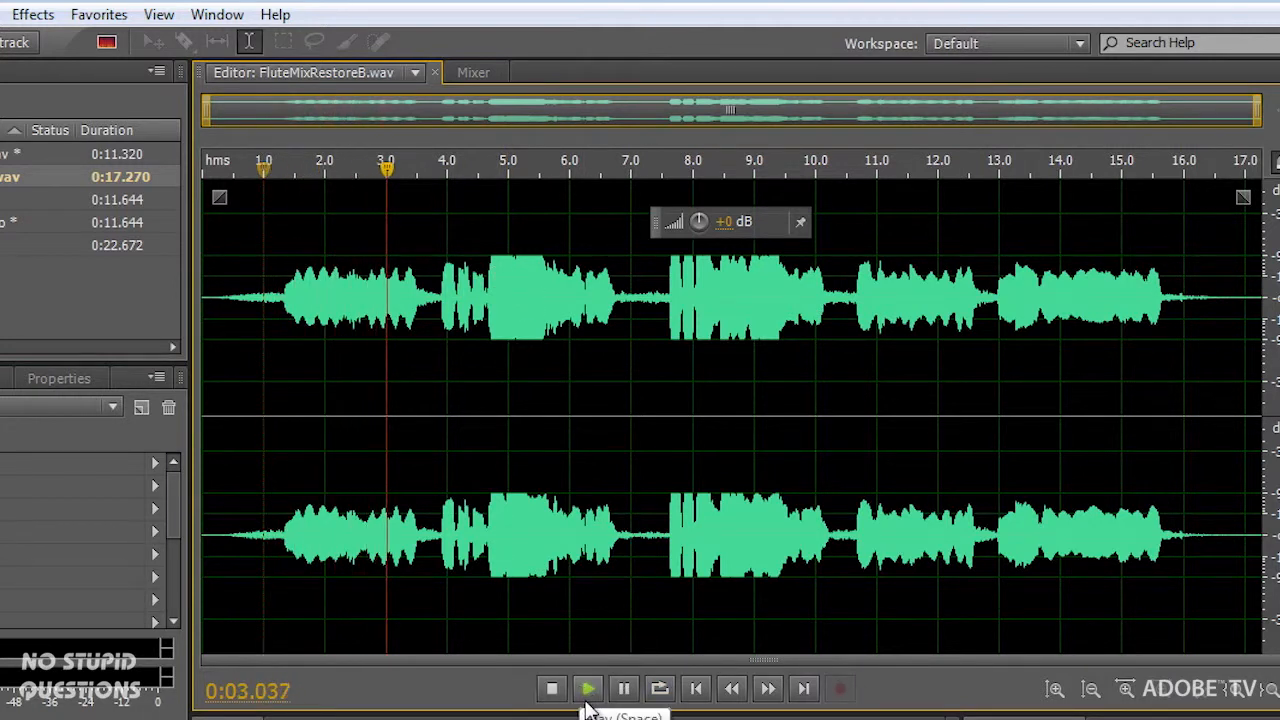
{"action": "left_click", "coordinate": [588, 688]}
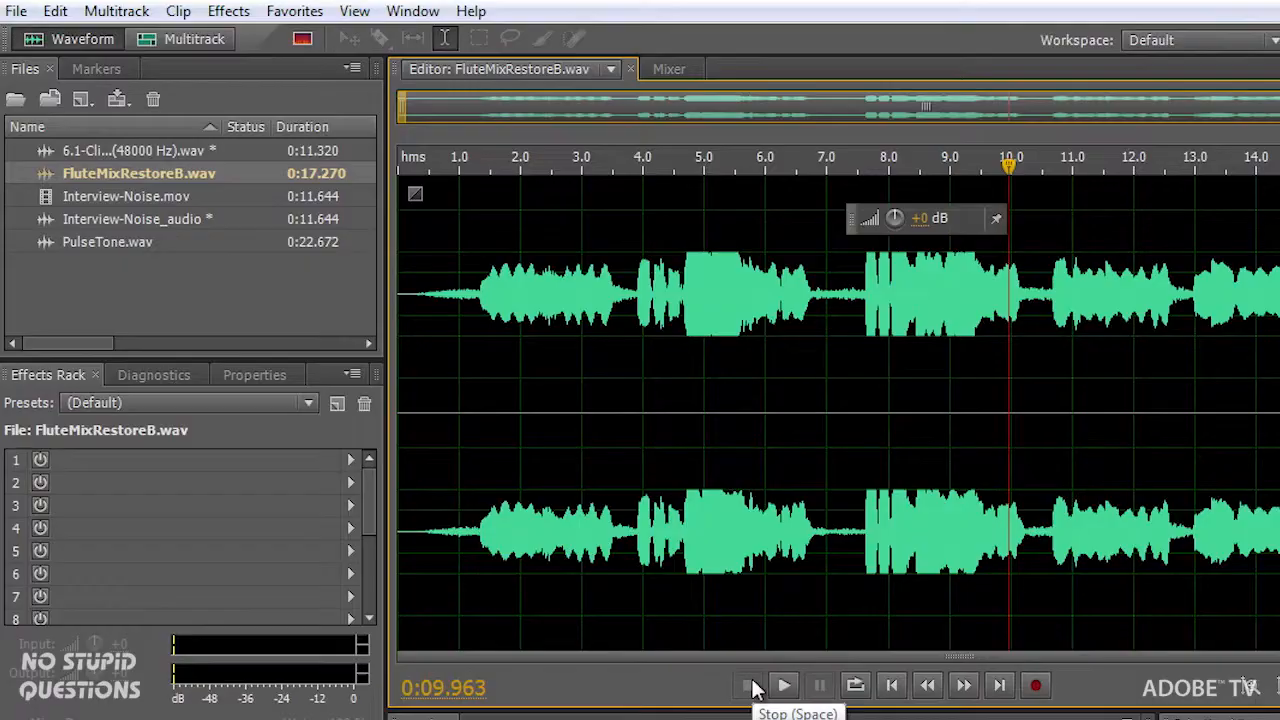
Scan the flute recording with the DeClipper diagnostic and repair all detected clipped sections
{"action": "left_click", "coordinate": [154, 374]}
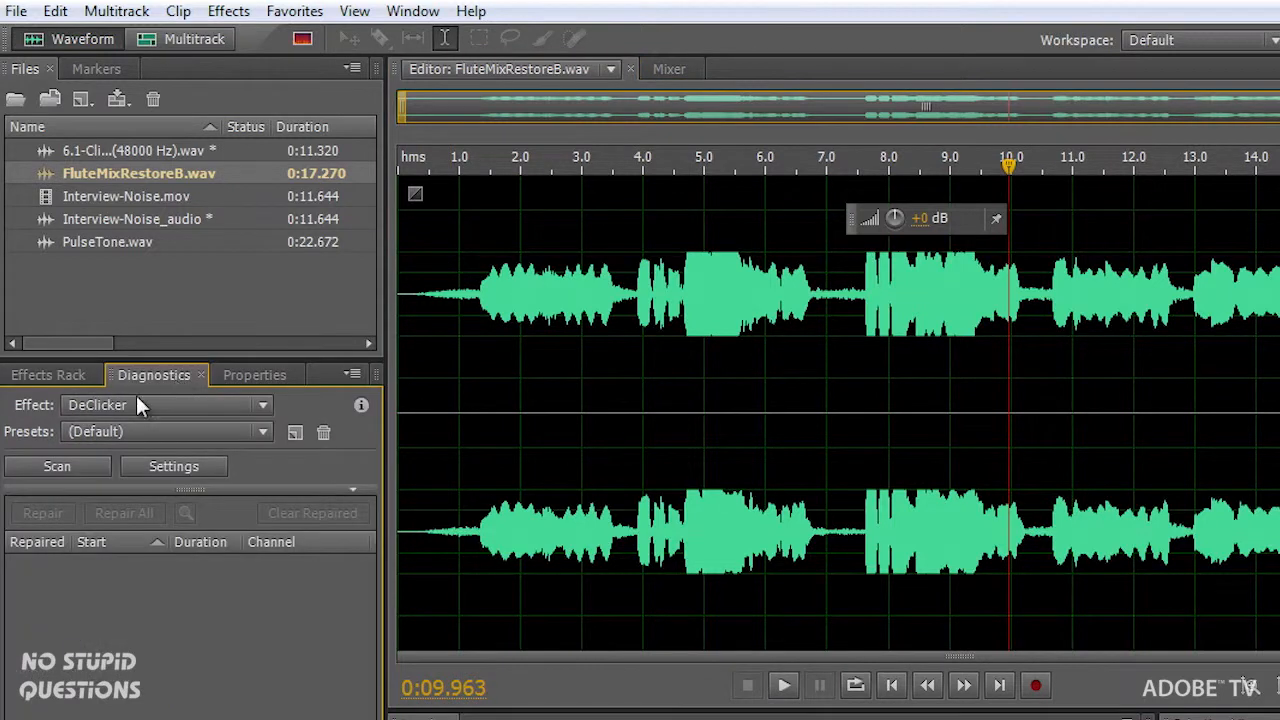
{"action": "left_click", "coordinate": [164, 404]}
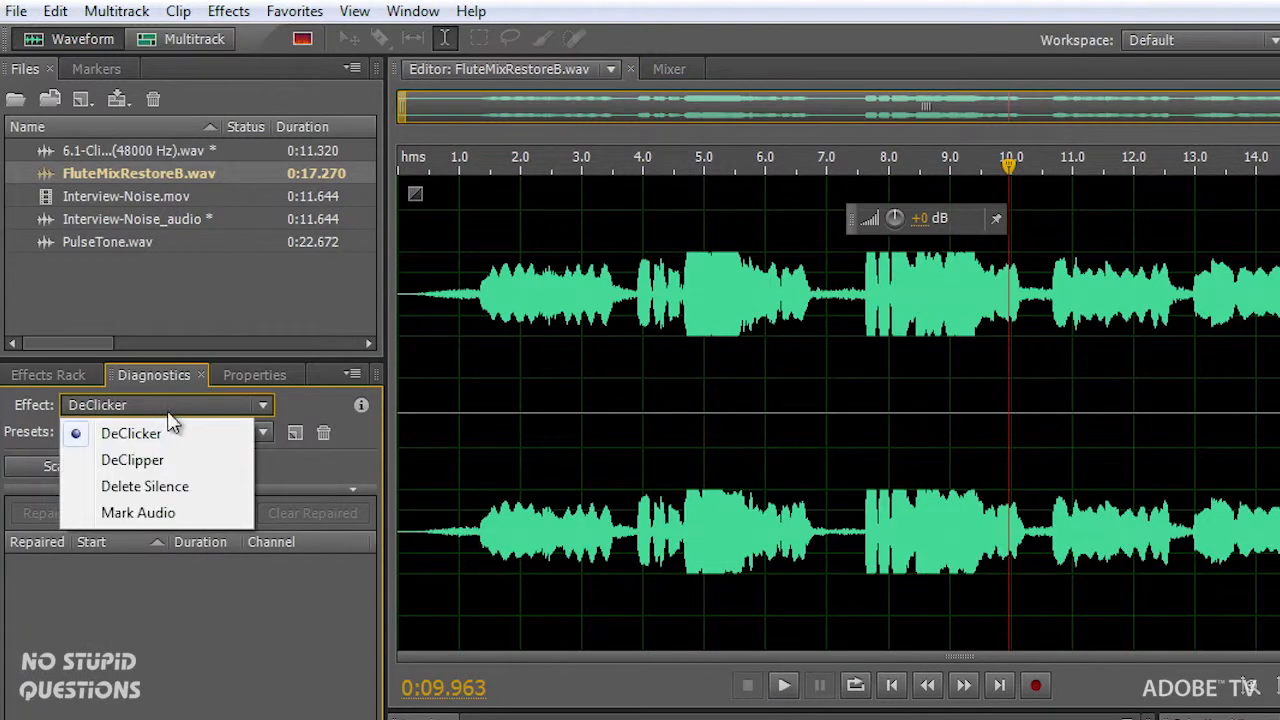
{"action": "left_click", "coordinate": [132, 458]}
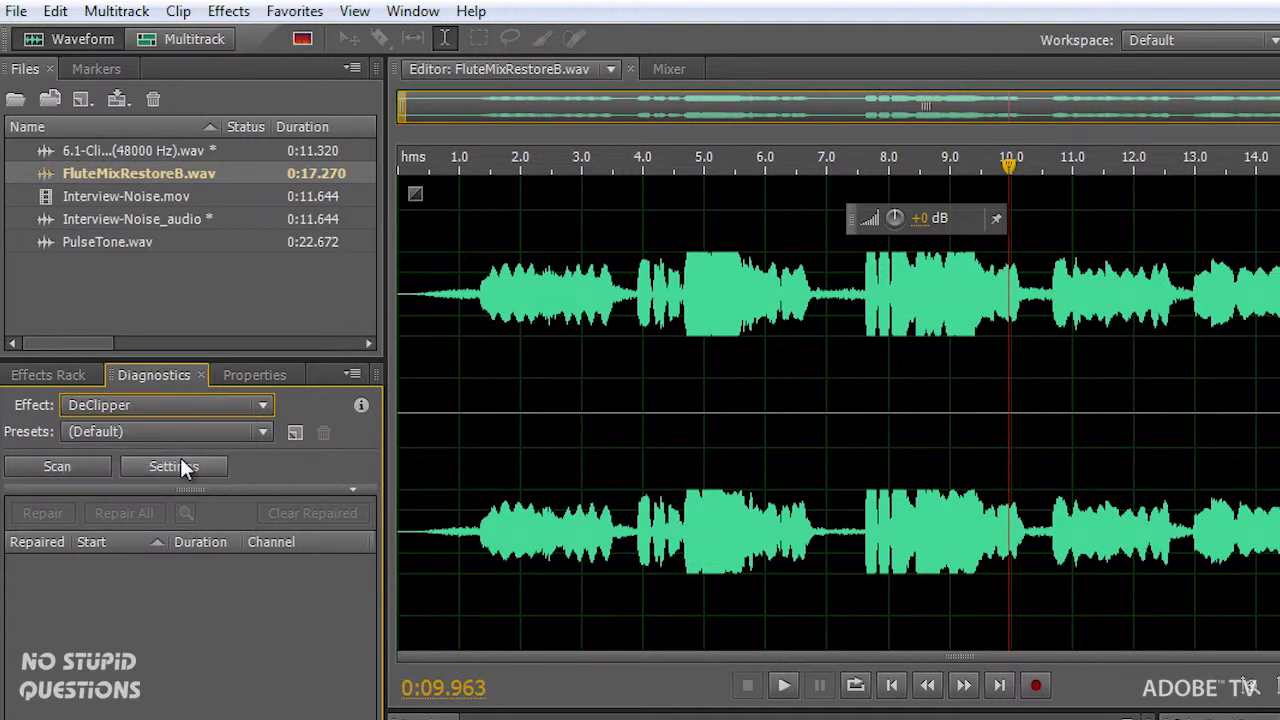
{"action": "mouse_move", "coordinate": [56, 466]}
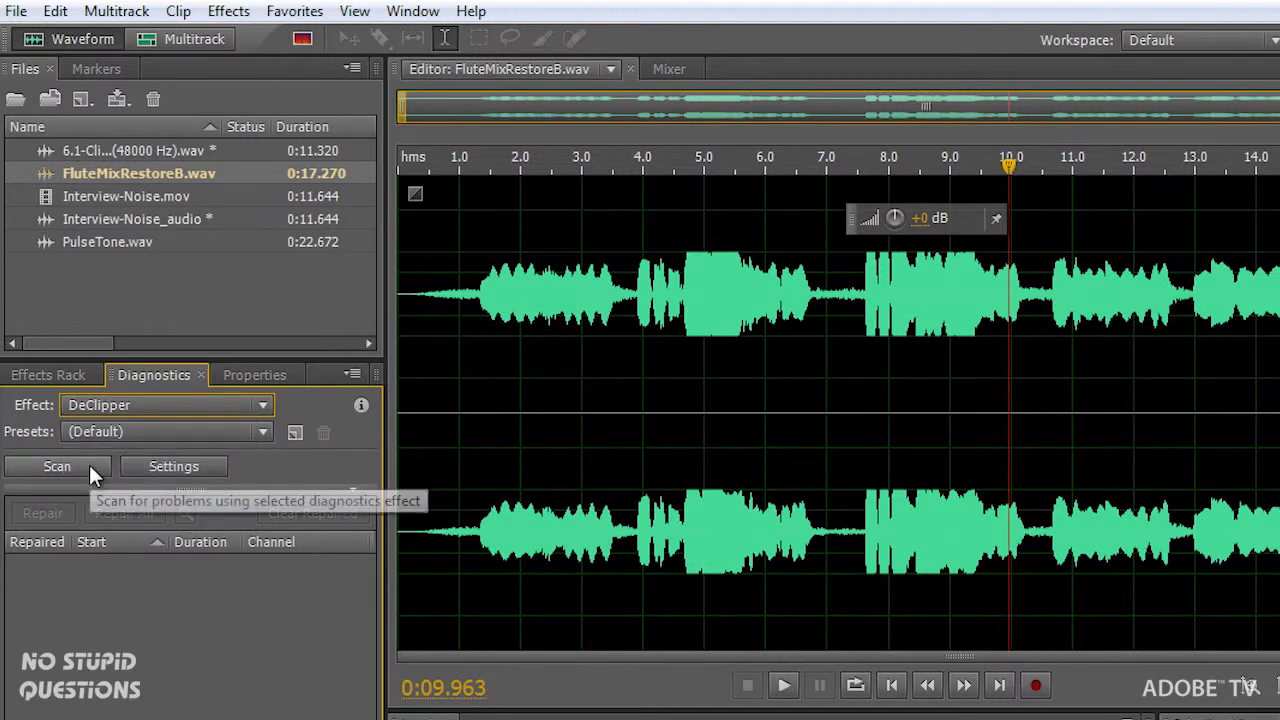
{"action": "left_click", "coordinate": [56, 466]}
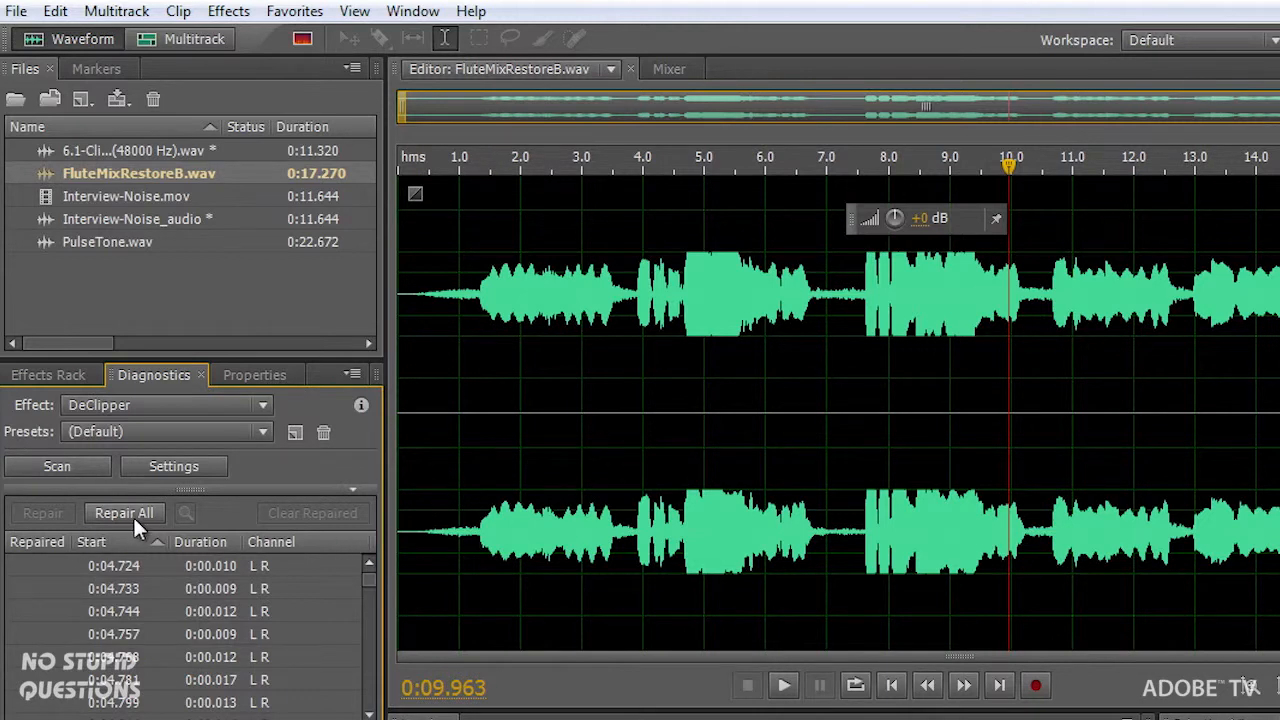
{"action": "left_click", "coordinate": [124, 512]}
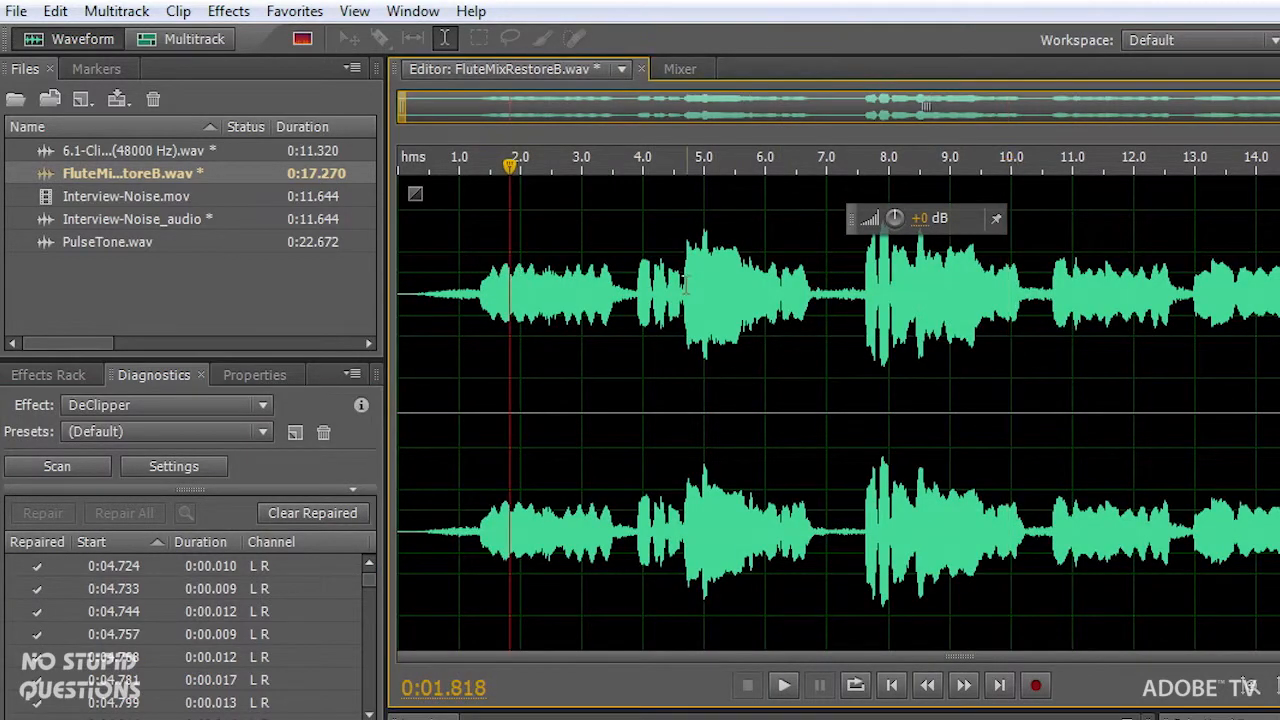
Play back the repaired flute mix to check the result, then stop
{"action": "left_click", "coordinate": [784, 684]}
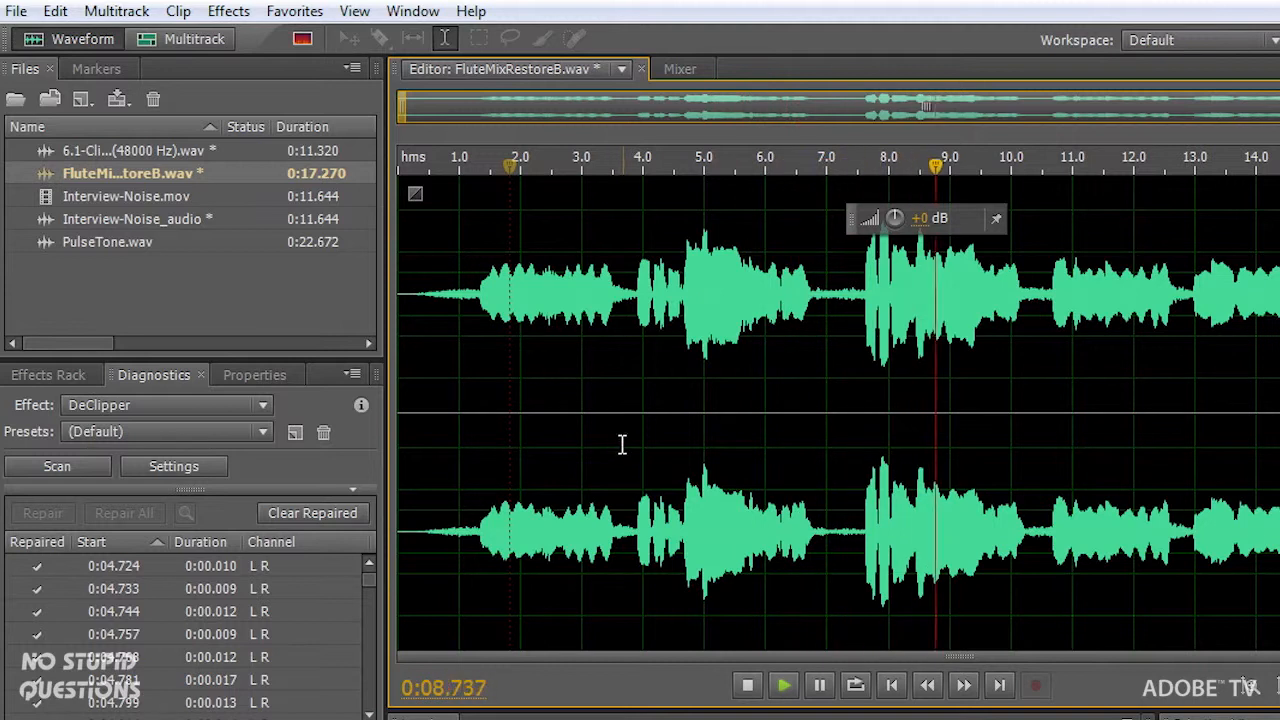
{"action": "left_click", "coordinate": [48, 374]}
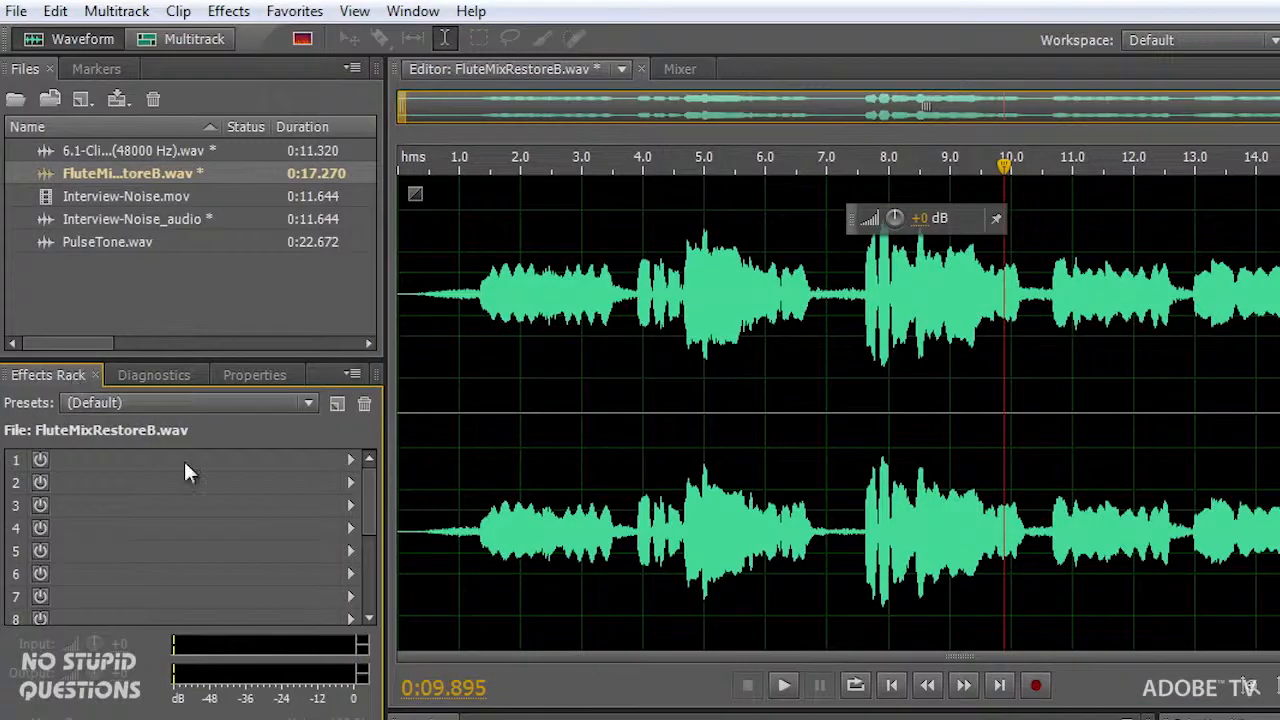
Add a Tube-modeled Compressor to the first rack slot, view its settings and close them
{"action": "left_click", "coordinate": [350, 458]}
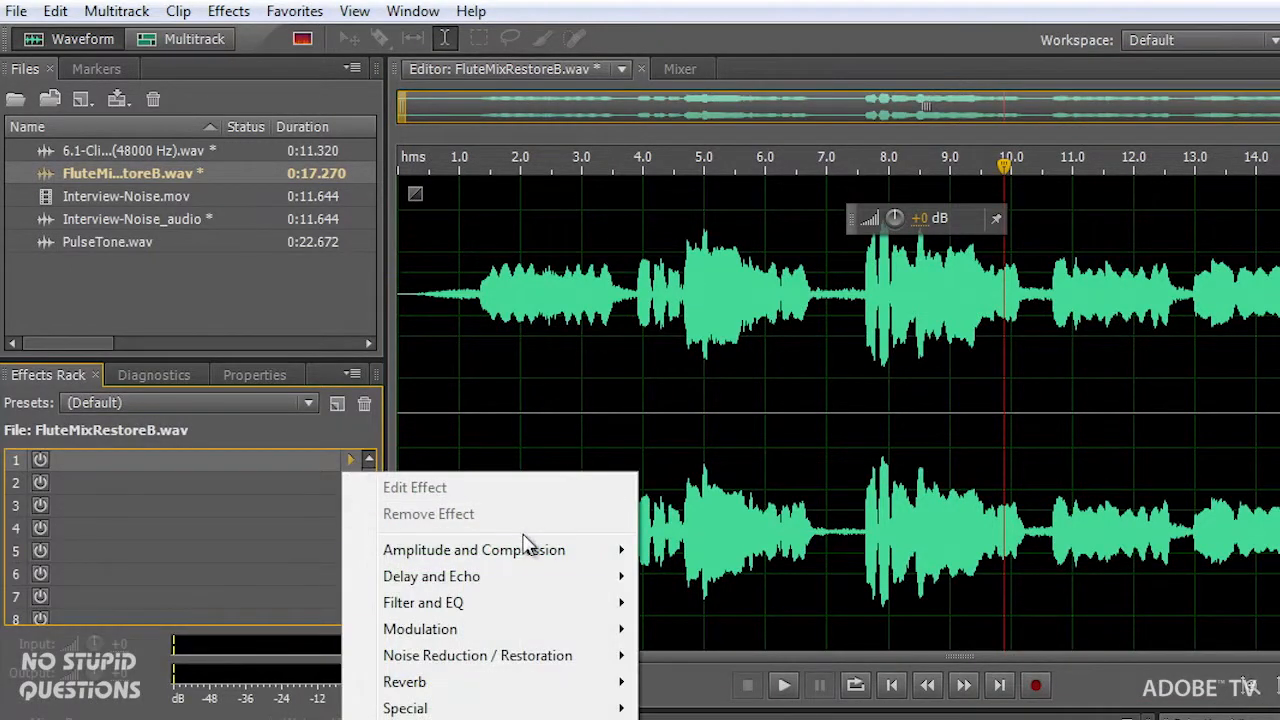
{"action": "mouse_move", "coordinate": [474, 548]}
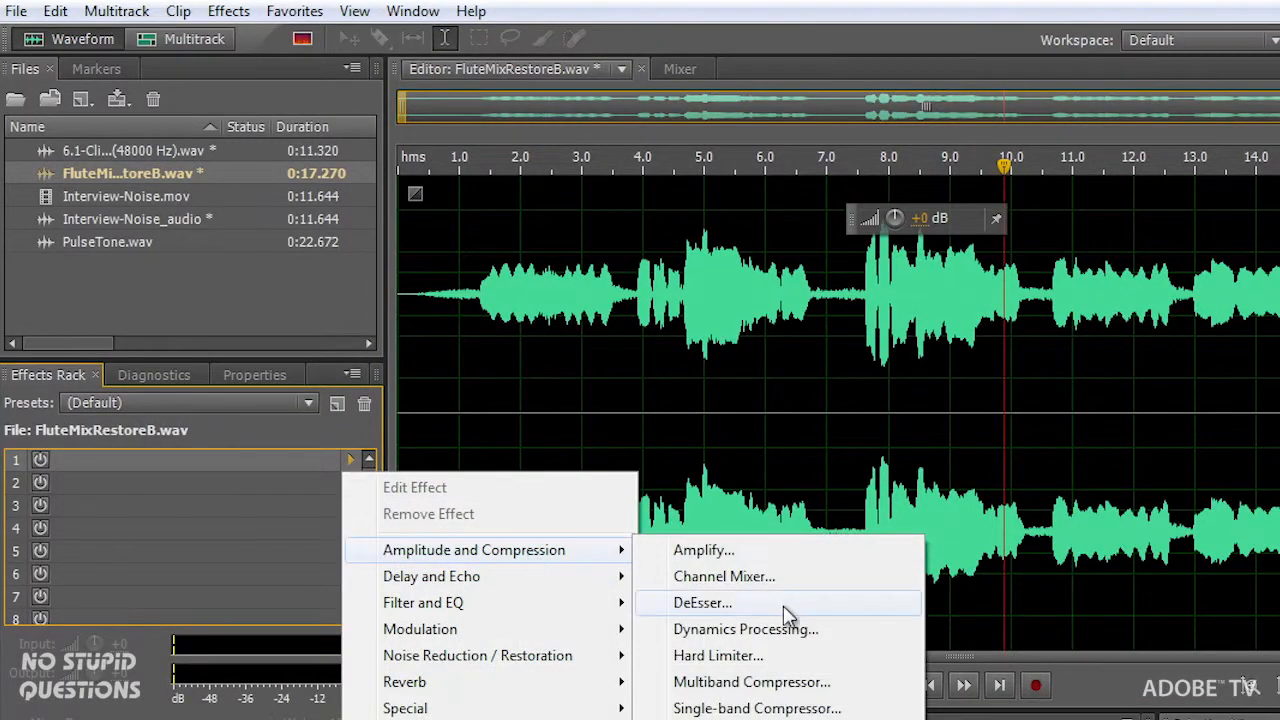
{"action": "mouse_move", "coordinate": [816, 642]}
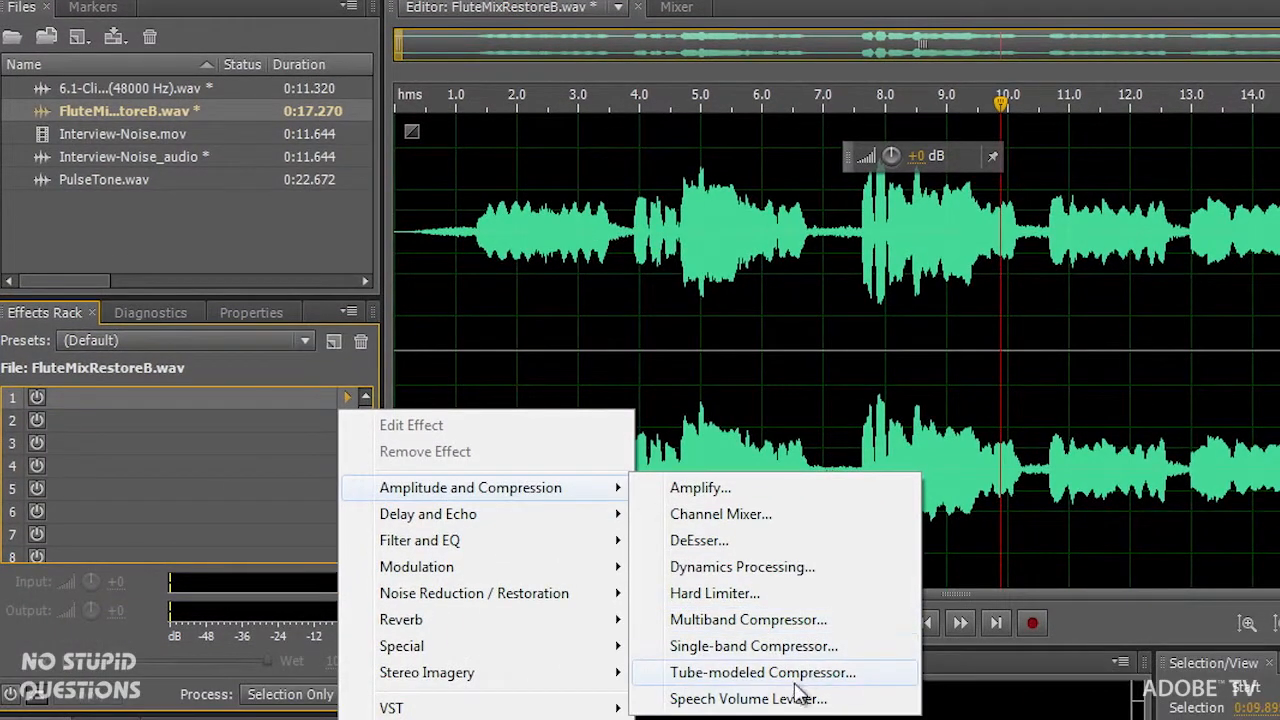
{"action": "left_click", "coordinate": [762, 672]}
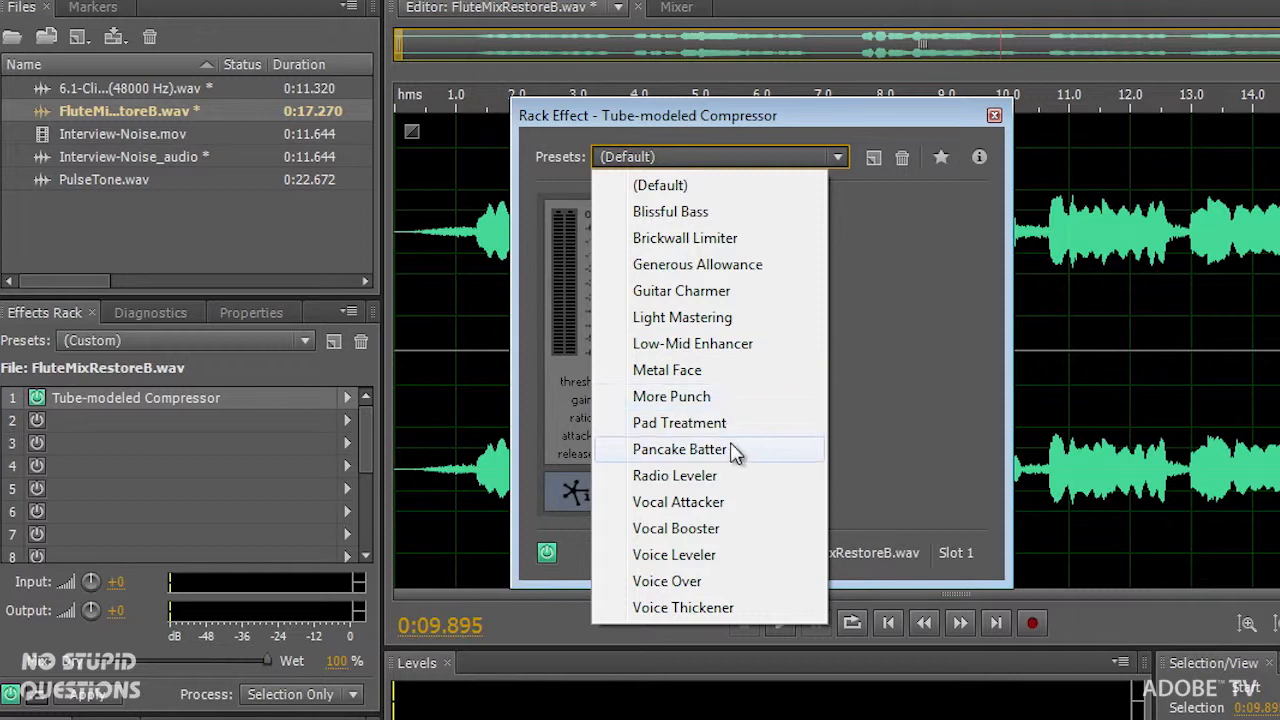
{"action": "left_click", "coordinate": [680, 422]}
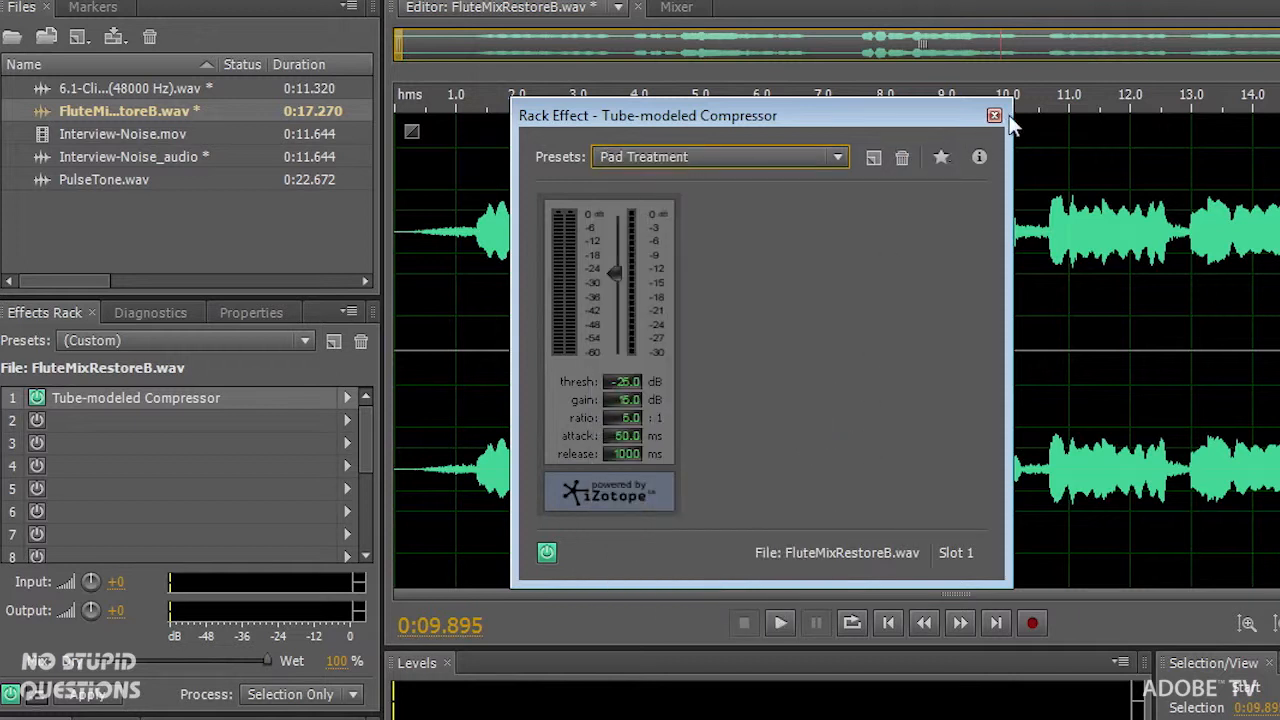
{"action": "left_click", "coordinate": [994, 114]}
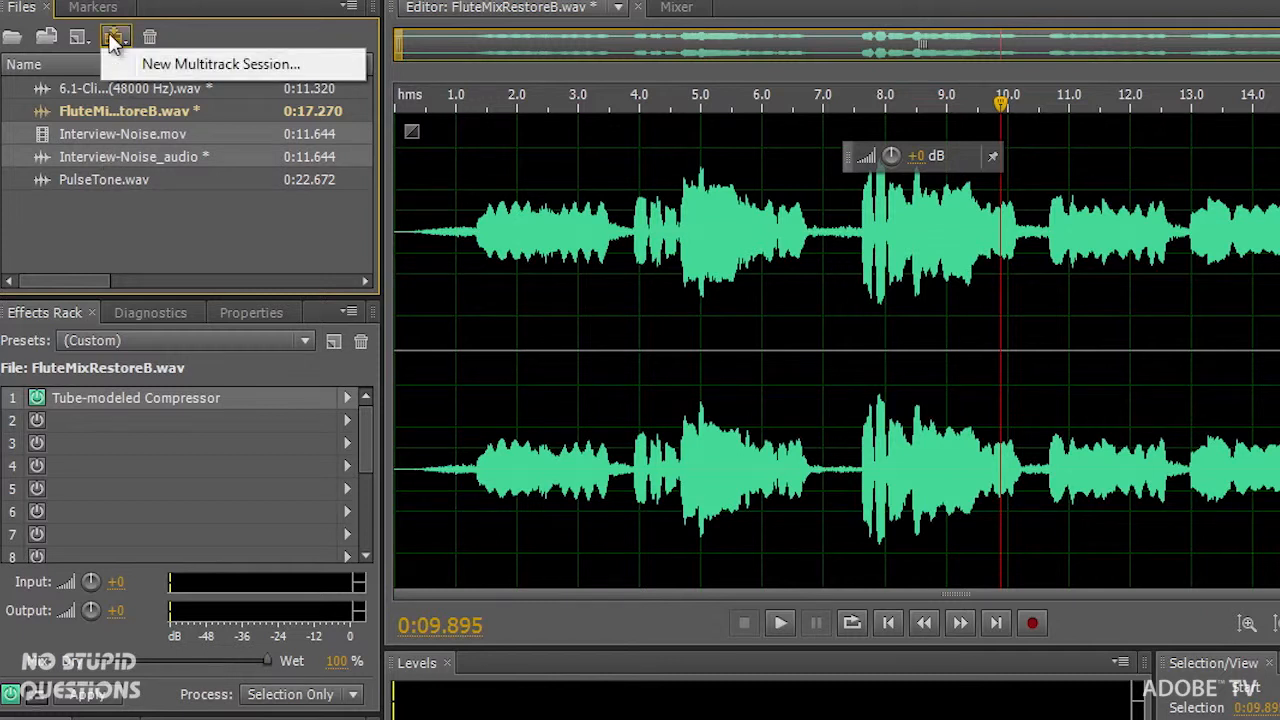
Create a new multitrack session named interview1
{"action": "left_click", "coordinate": [114, 36]}
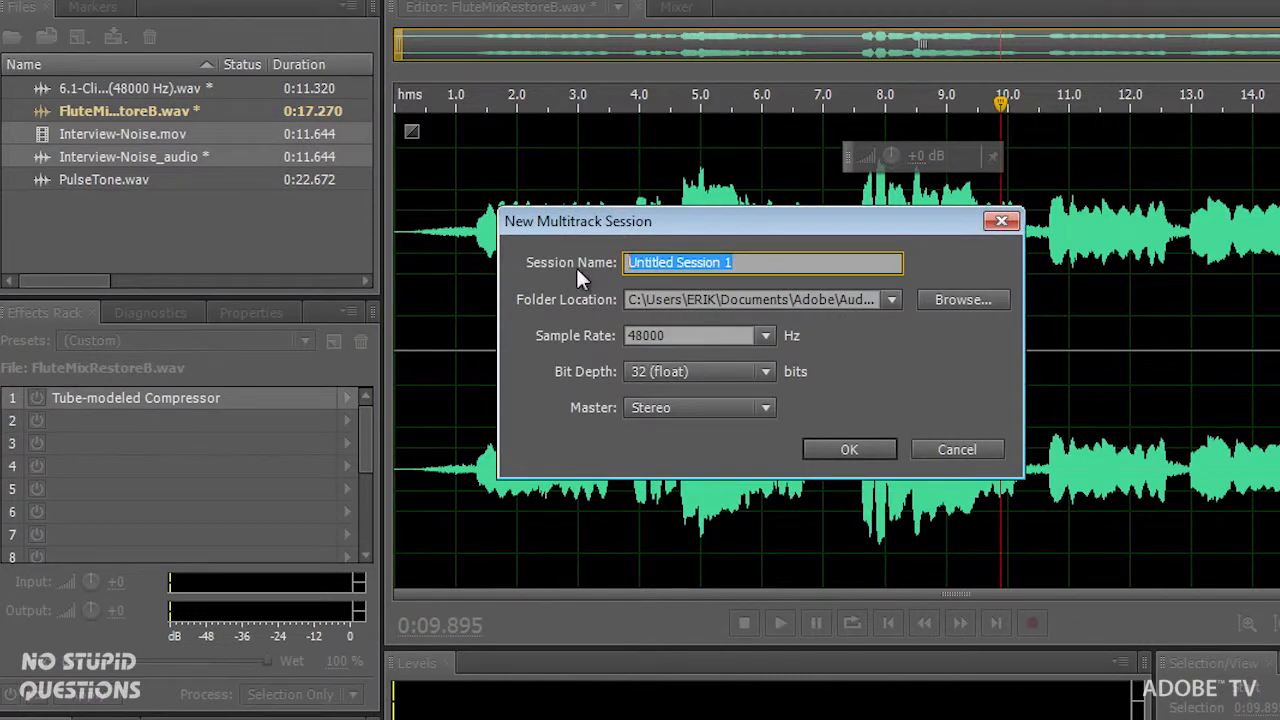
{"action": "type", "text": "interview1"}
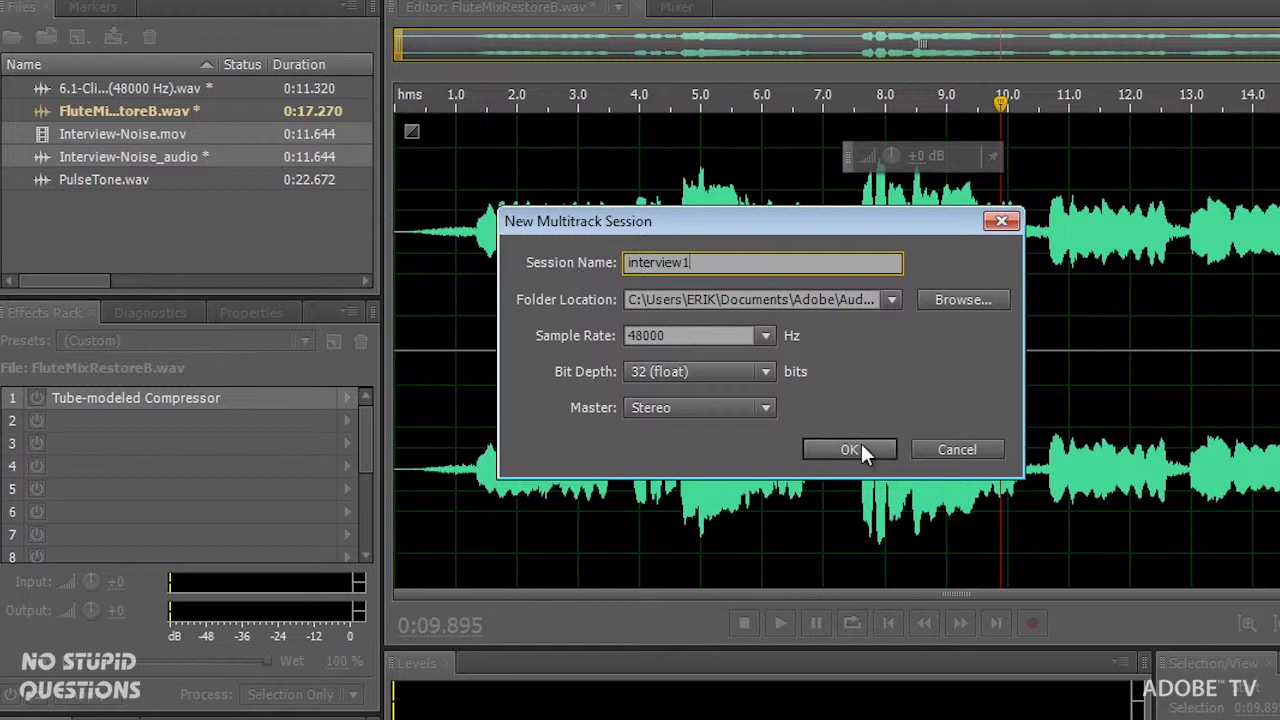
{"action": "left_click", "coordinate": [848, 448]}
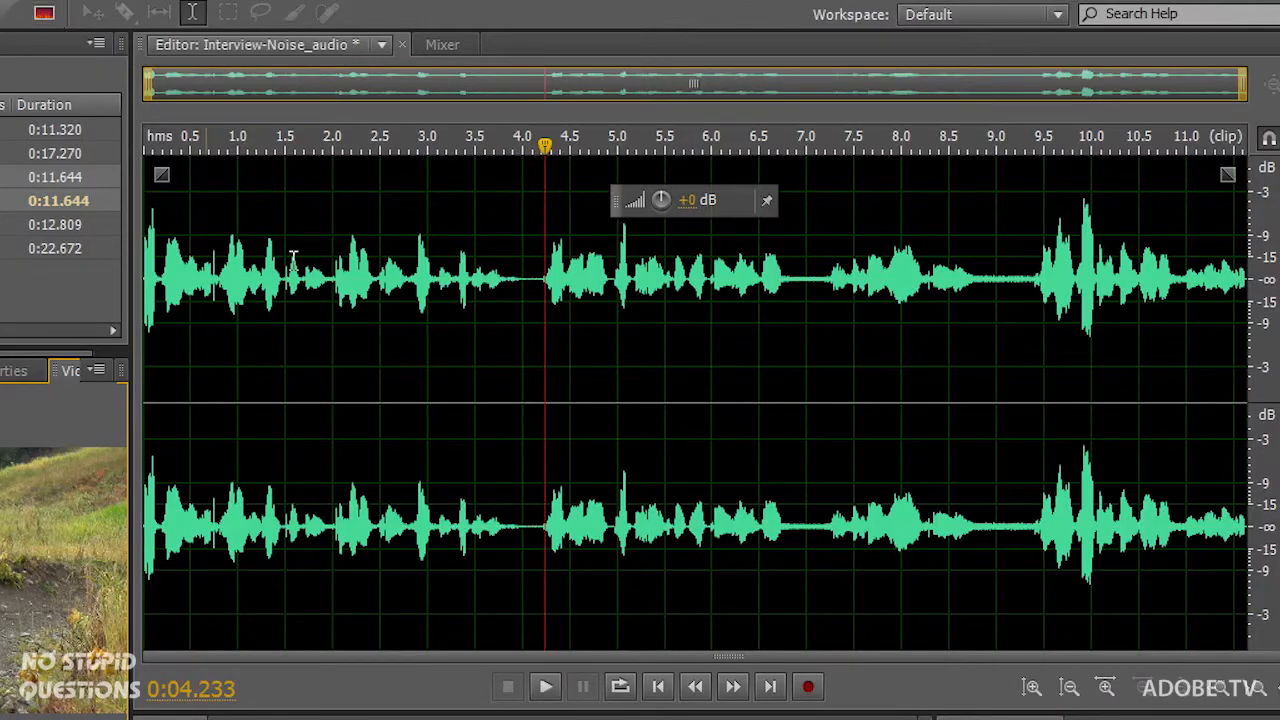
{"action": "mouse_move", "coordinate": [720, 652]}
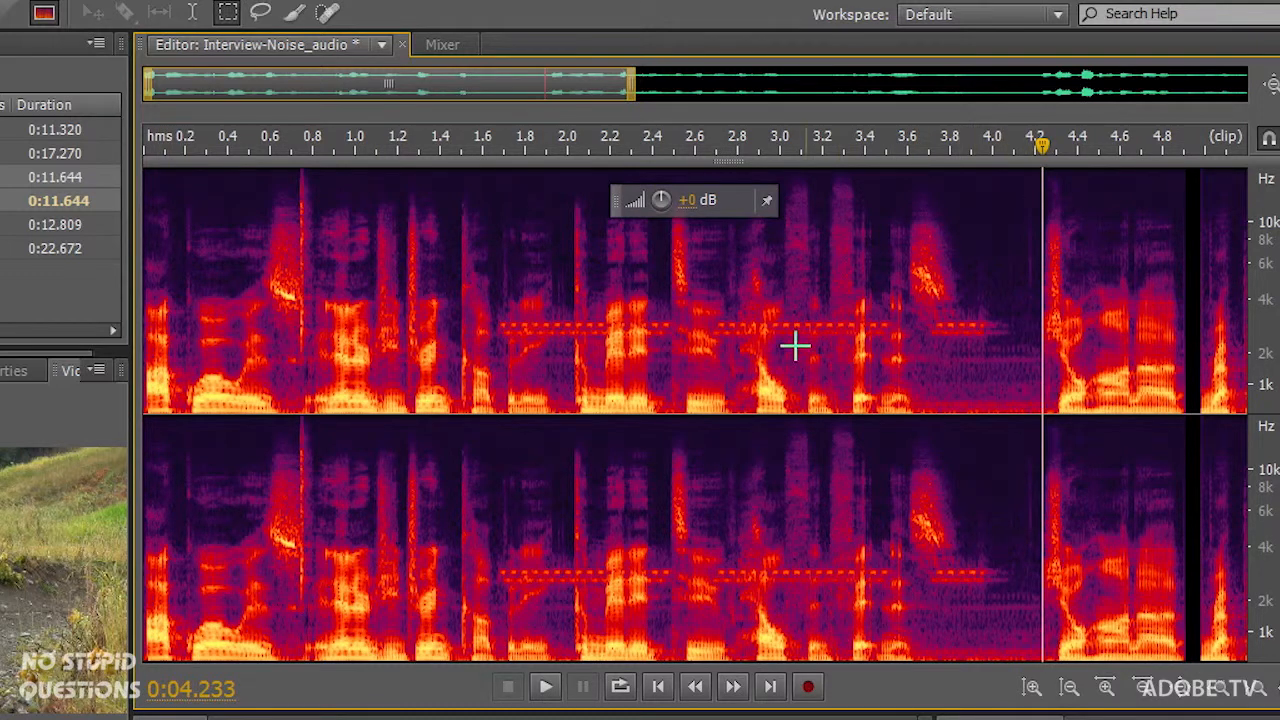
{"action": "mouse_move", "coordinate": [742, 308]}
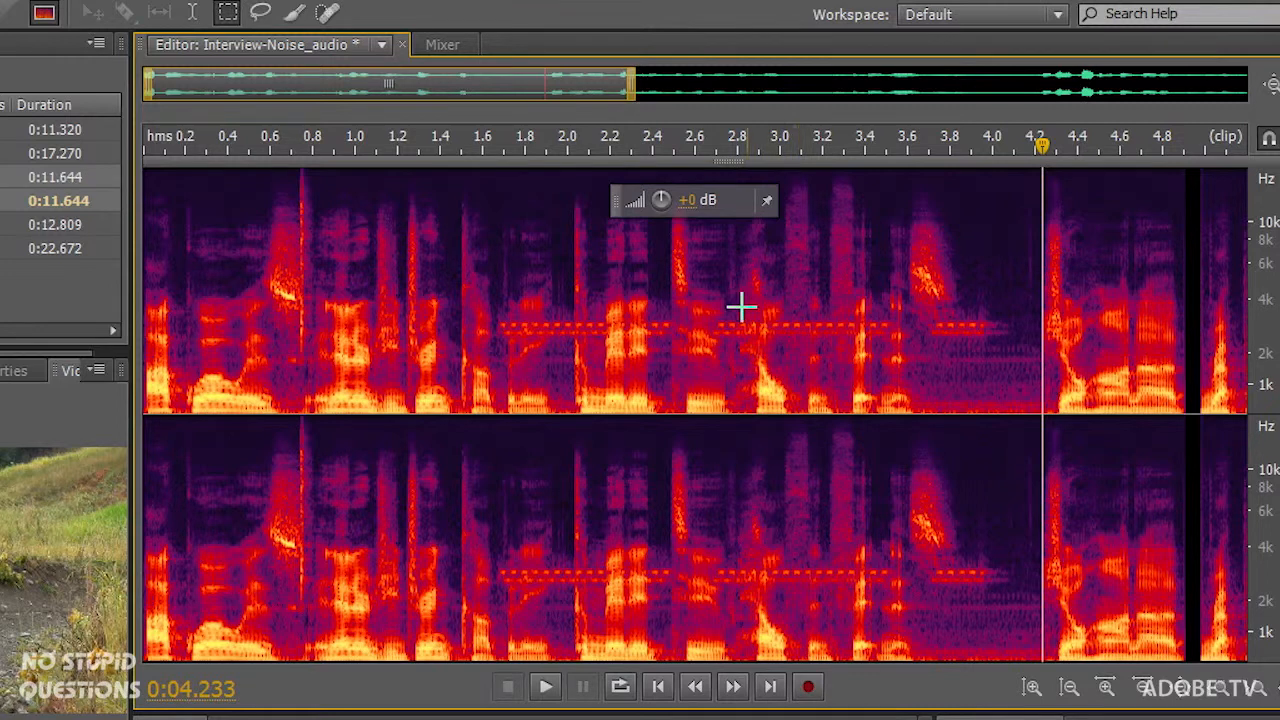
{"action": "mouse_move", "coordinate": [898, 356]}
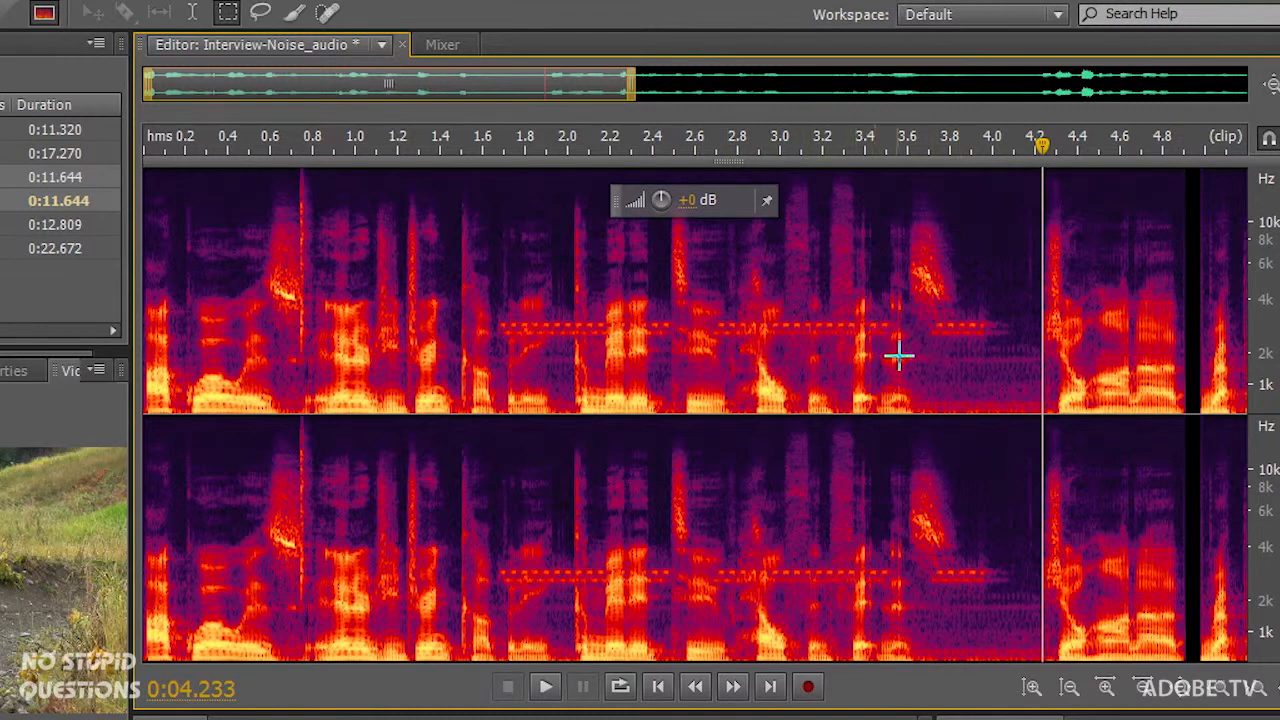
{"action": "mouse_move", "coordinate": [932, 348]}
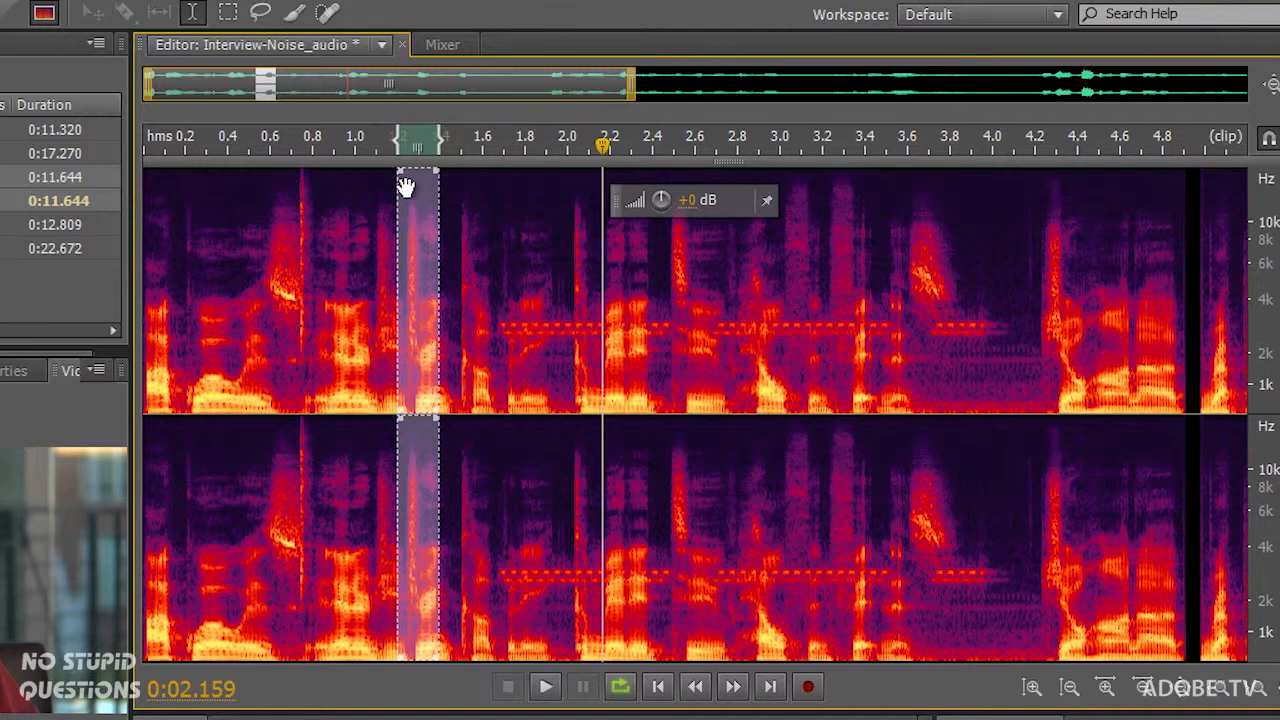
Mark off the short click near 1.1–1.25 seconds in the interview's spectral display
{"action": "left_click", "coordinate": [544, 686]}
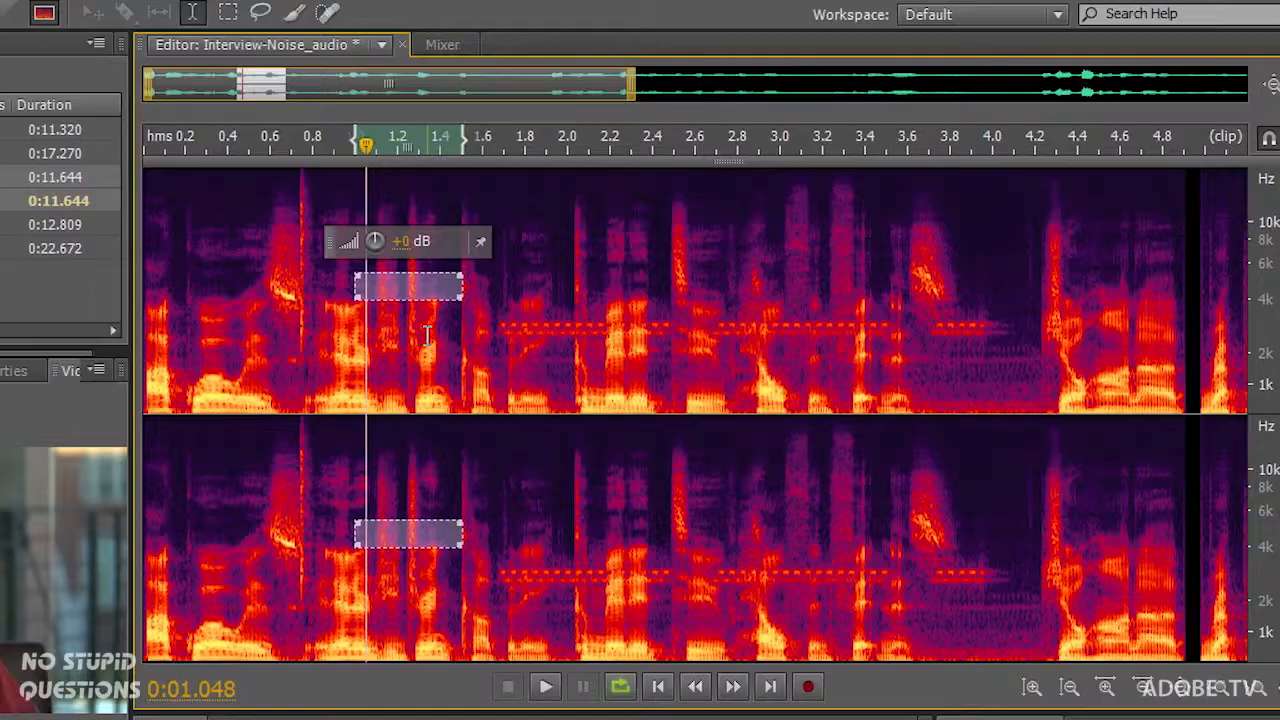
{"action": "mouse_move", "coordinate": [344, 332]}
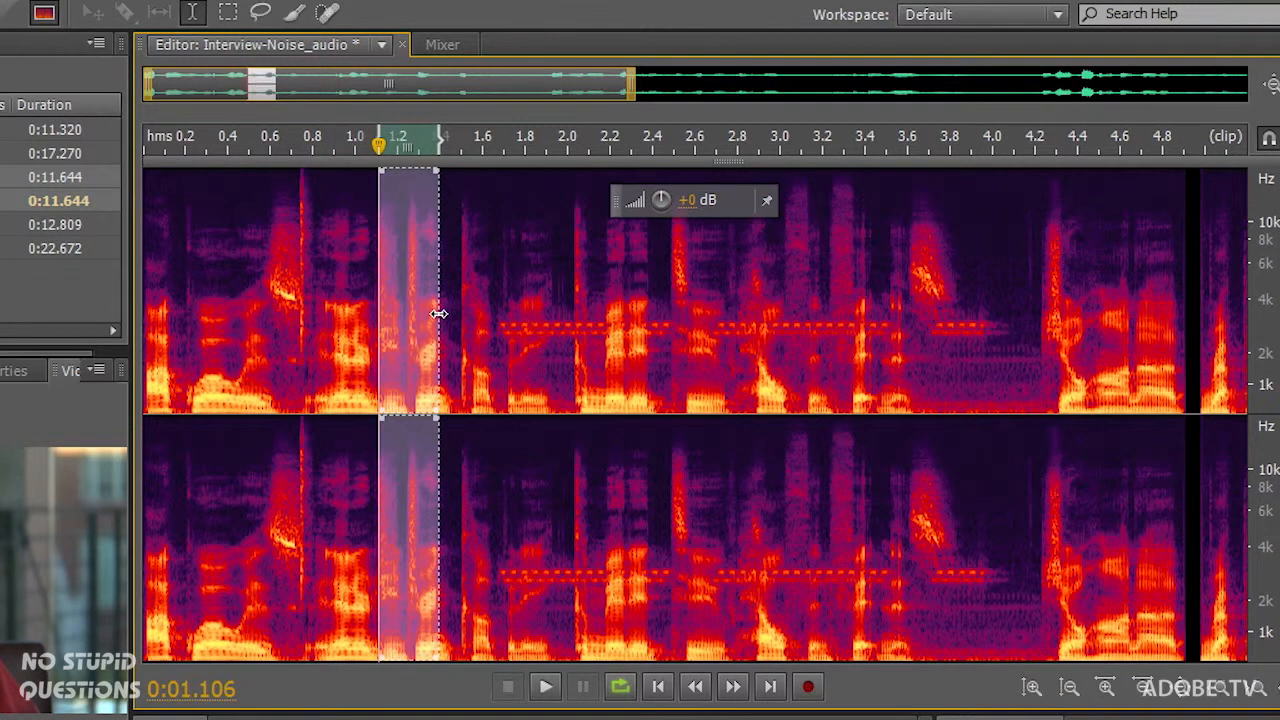
{"action": "mouse_move", "coordinate": [228, 12]}
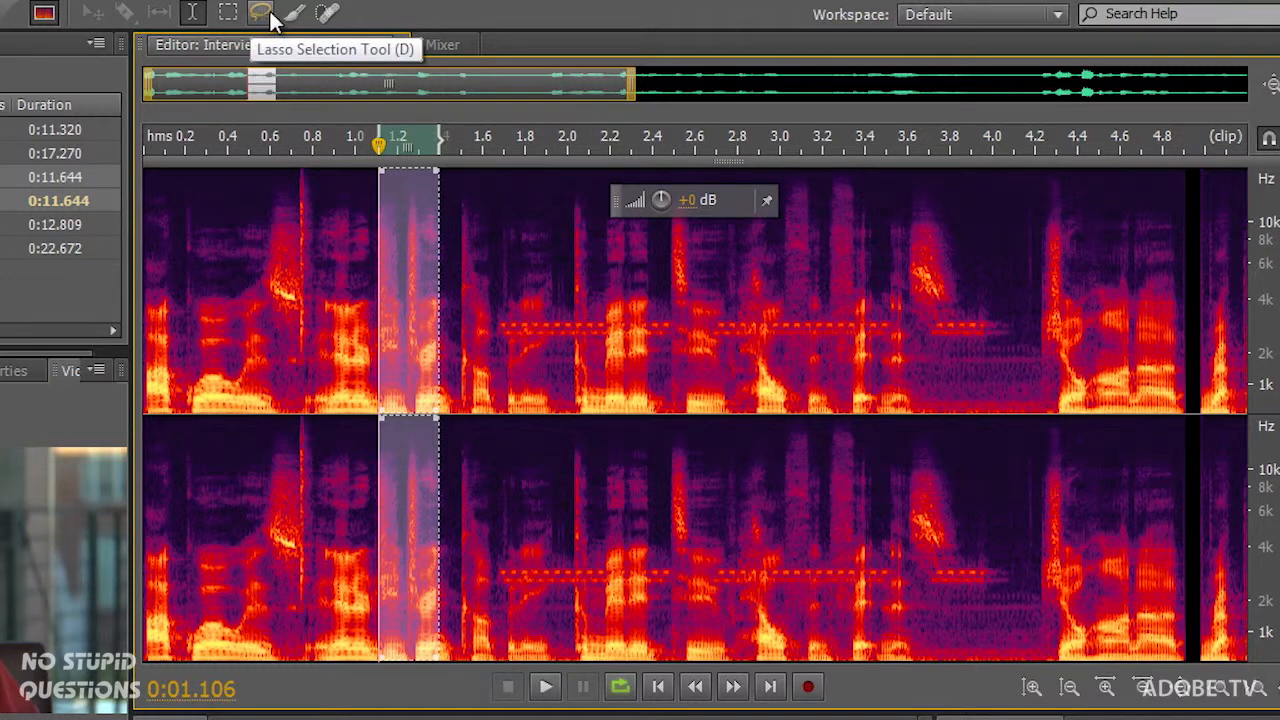
{"action": "mouse_move", "coordinate": [294, 12]}
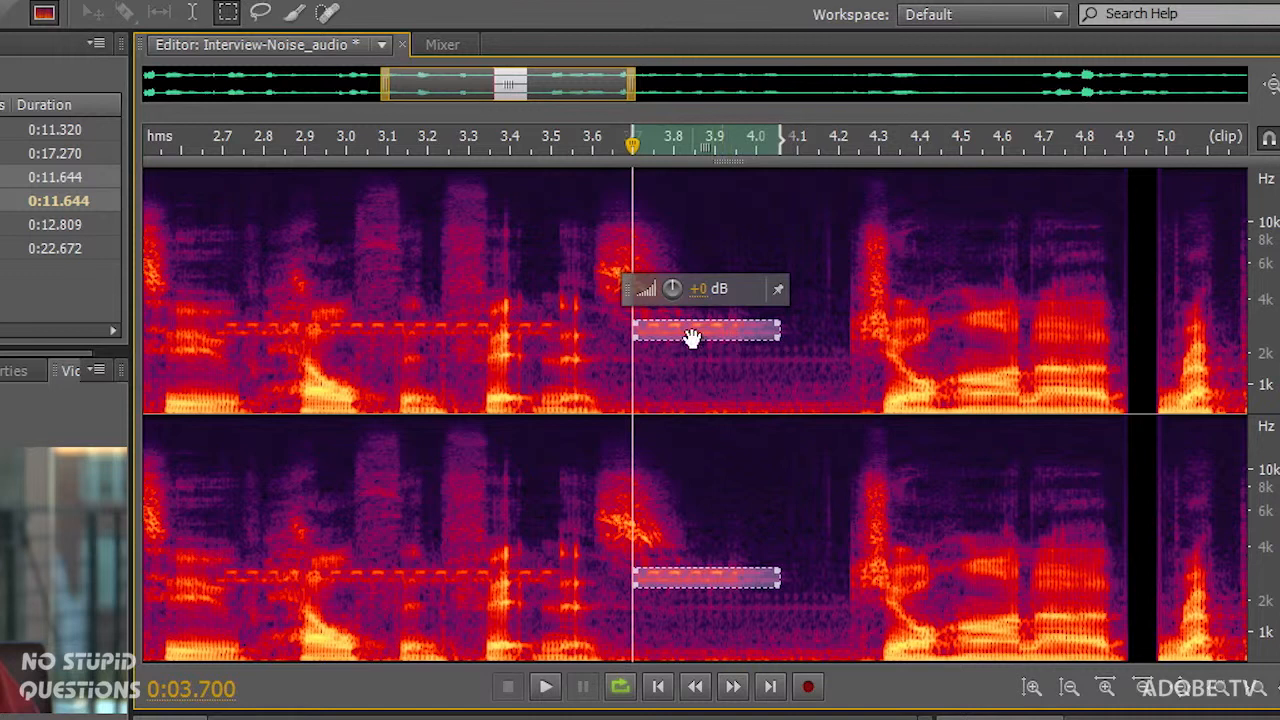
Select the trailing ring tone near 3.6–4.0 seconds and remove it with Auto Heal
{"action": "left_click", "coordinate": [544, 686]}
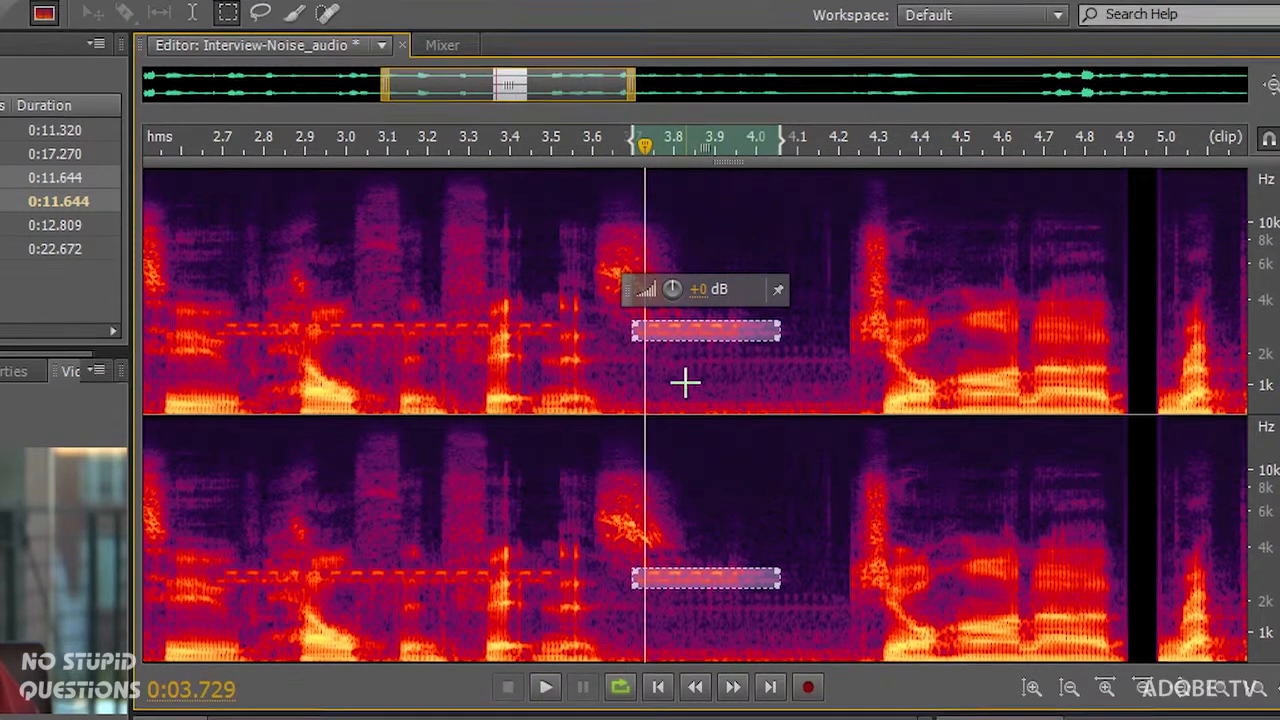
{"action": "left_click", "coordinate": [36, 10]}
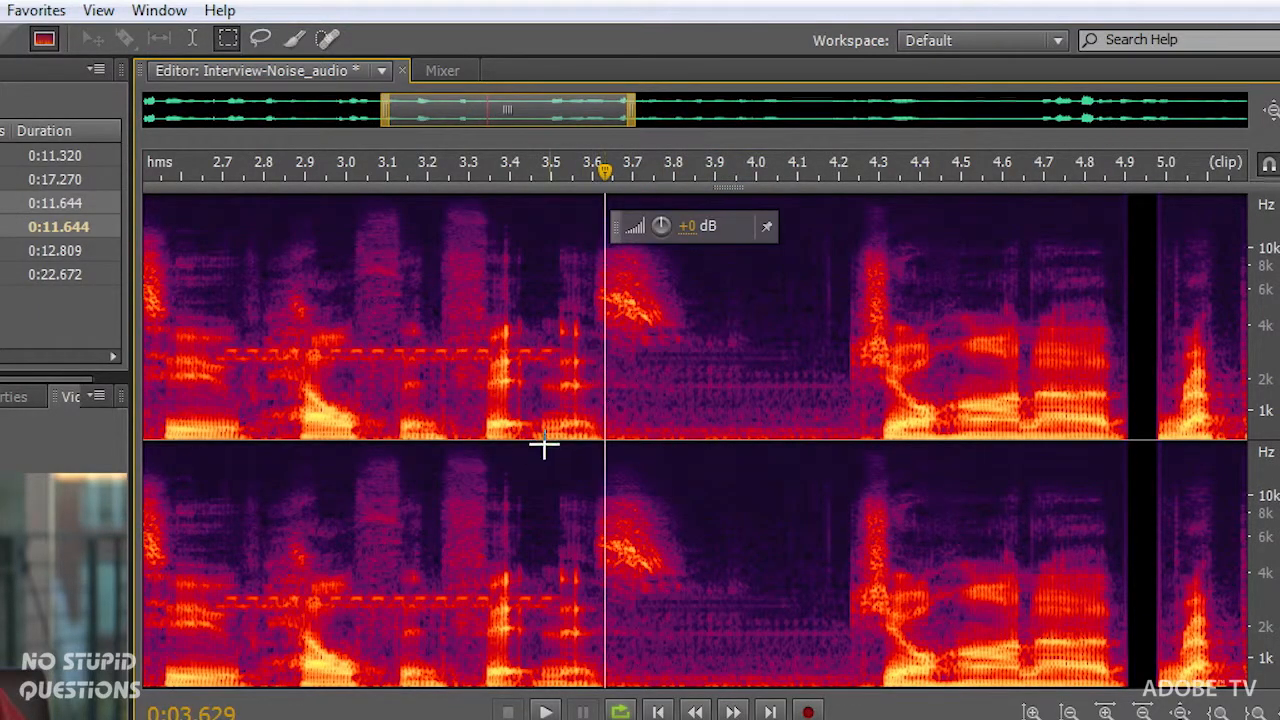
{"action": "left_click", "coordinate": [544, 712]}
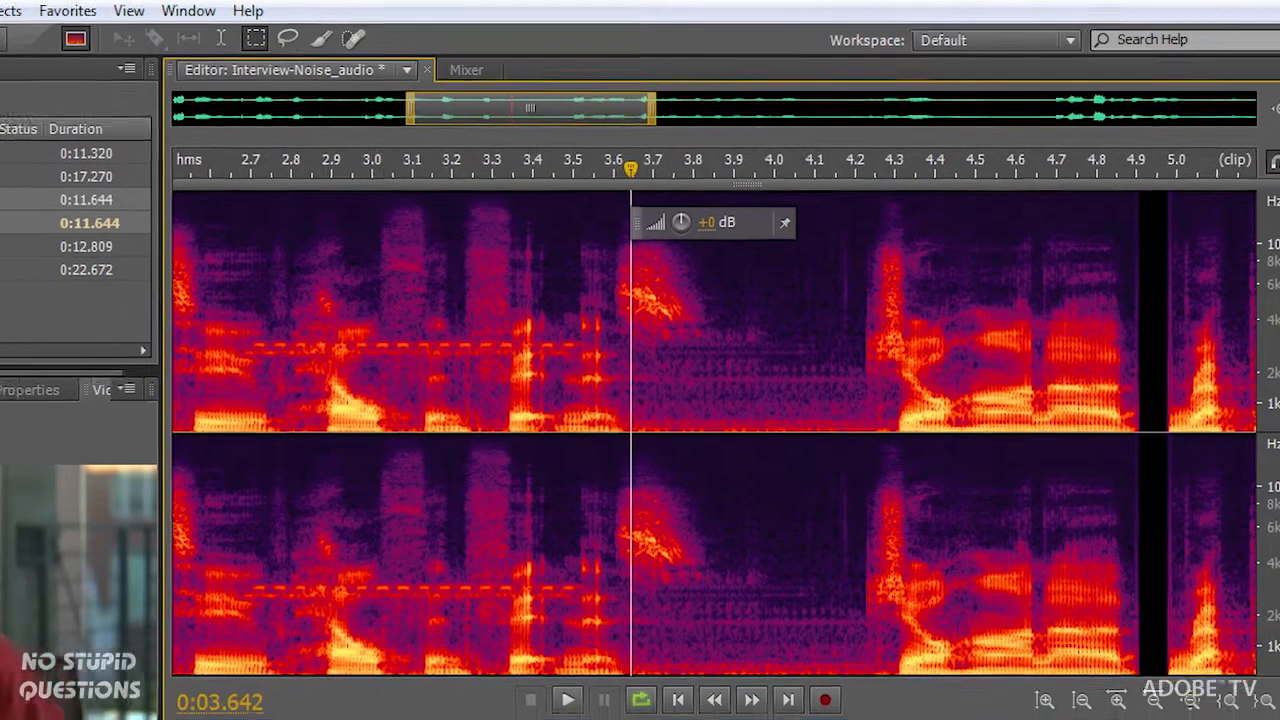
Enable 'Return CTI to start position on stop' in the Playback preferences
{"action": "left_click", "coordinate": [18, 12]}
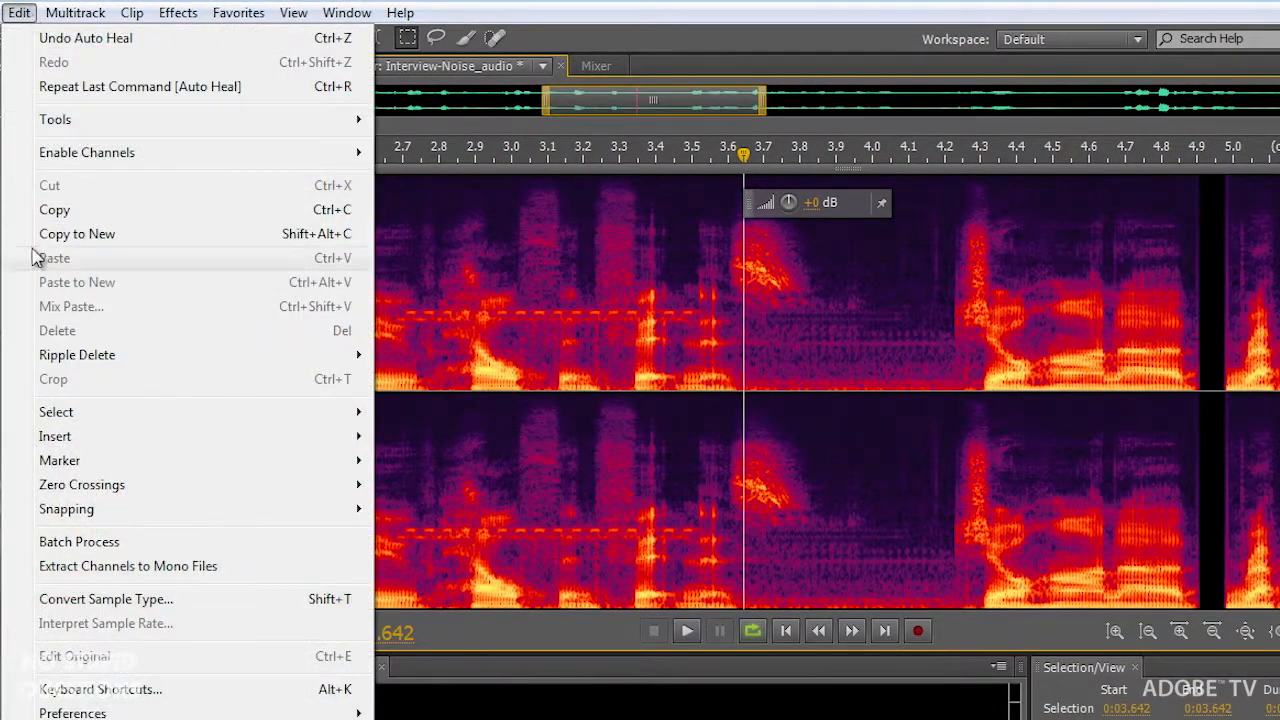
{"action": "left_click", "coordinate": [72, 712]}
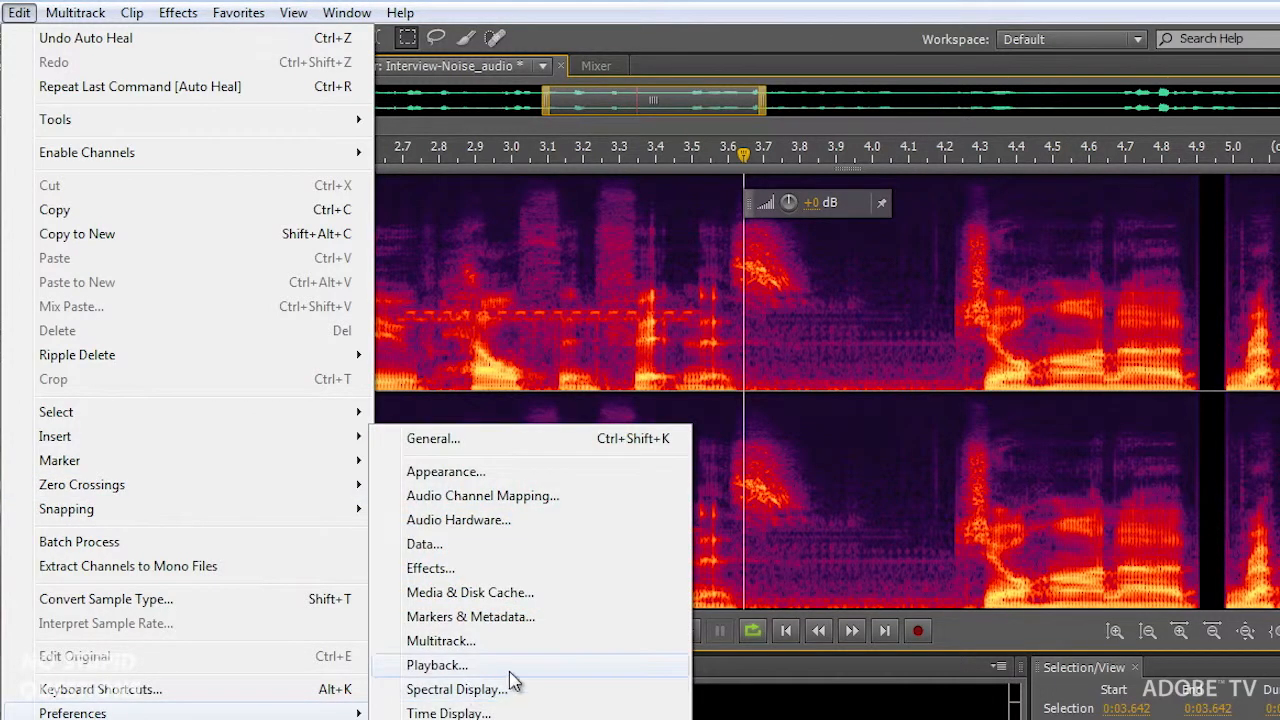
{"action": "mouse_move", "coordinate": [512, 670]}
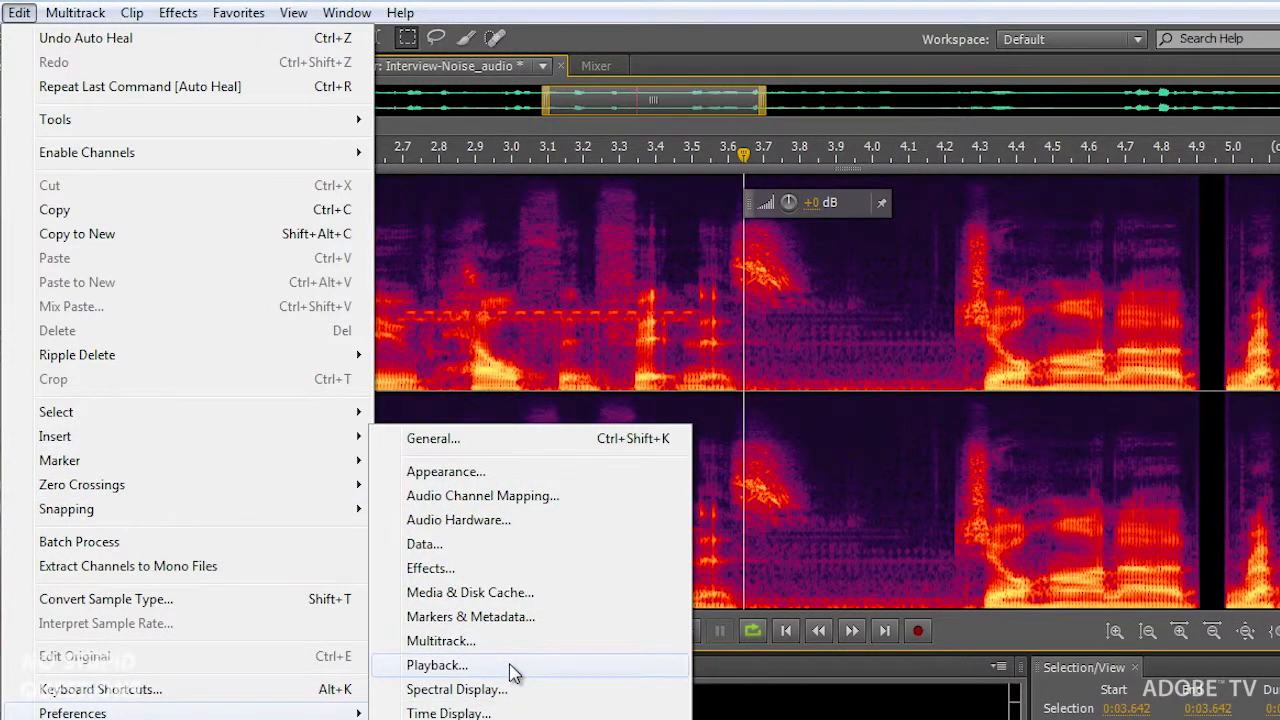
{"action": "left_click", "coordinate": [436, 664]}
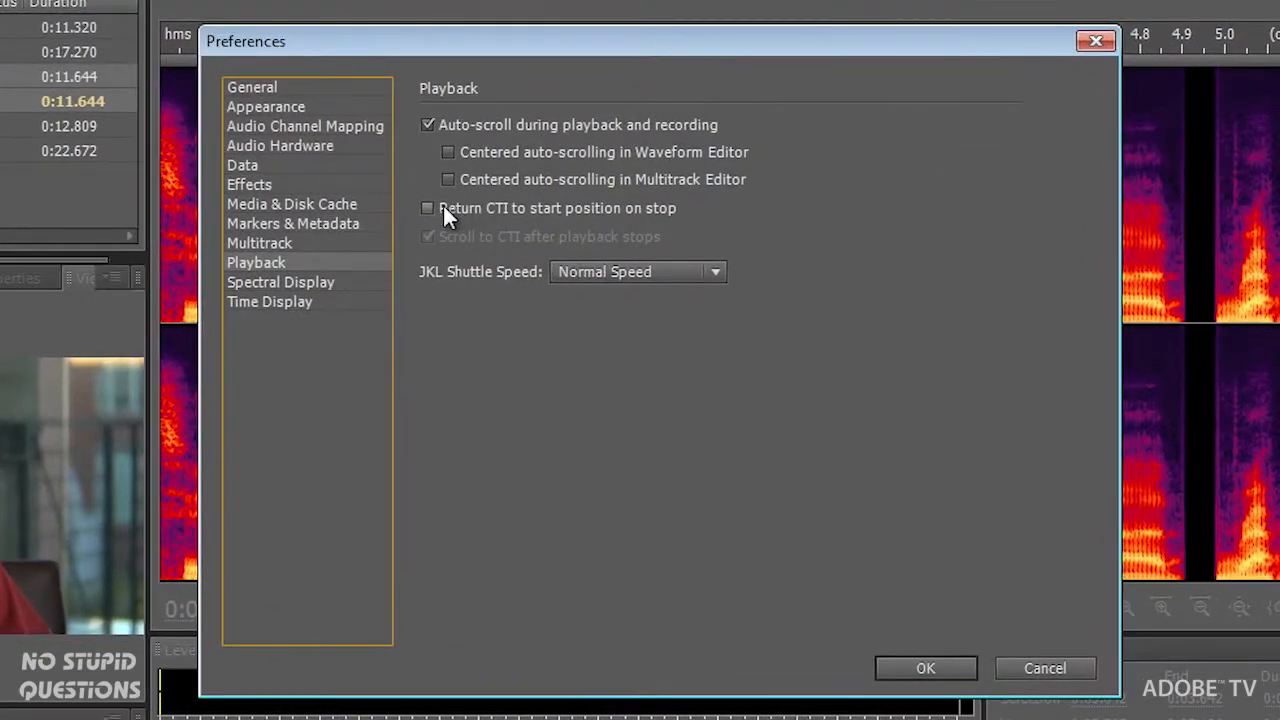
{"action": "left_click", "coordinate": [428, 208]}
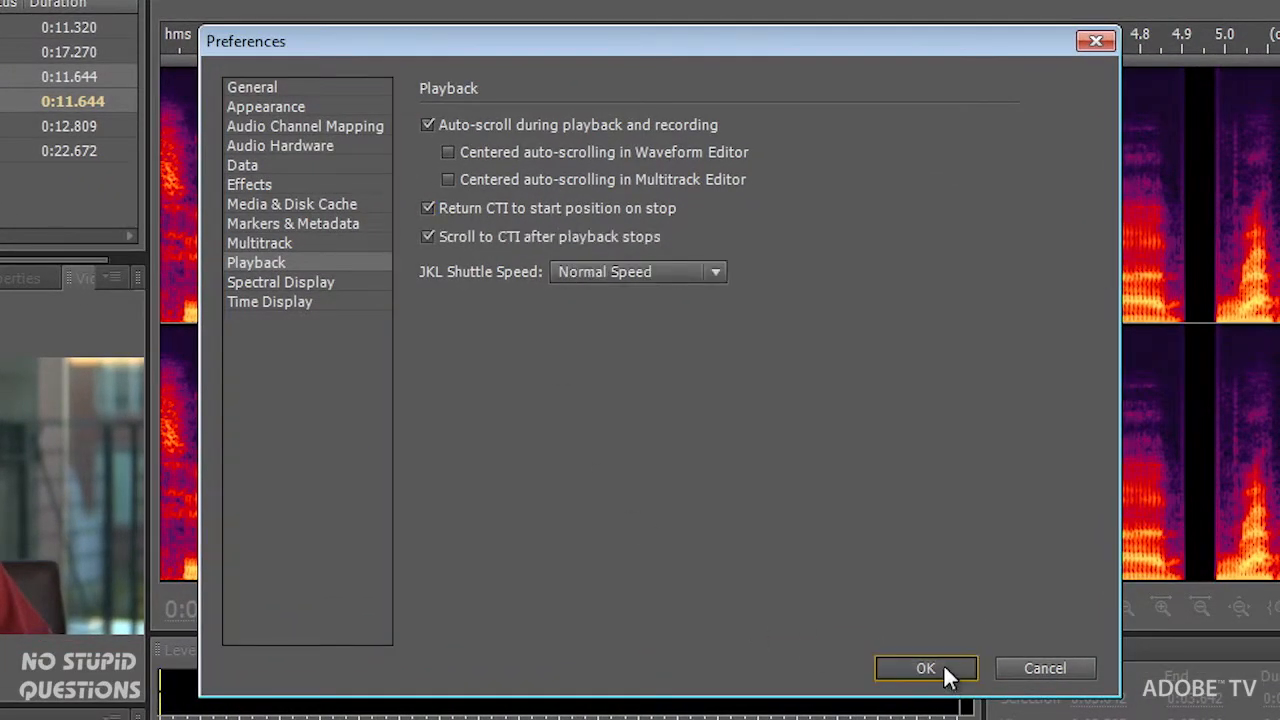
{"action": "left_click", "coordinate": [924, 668]}
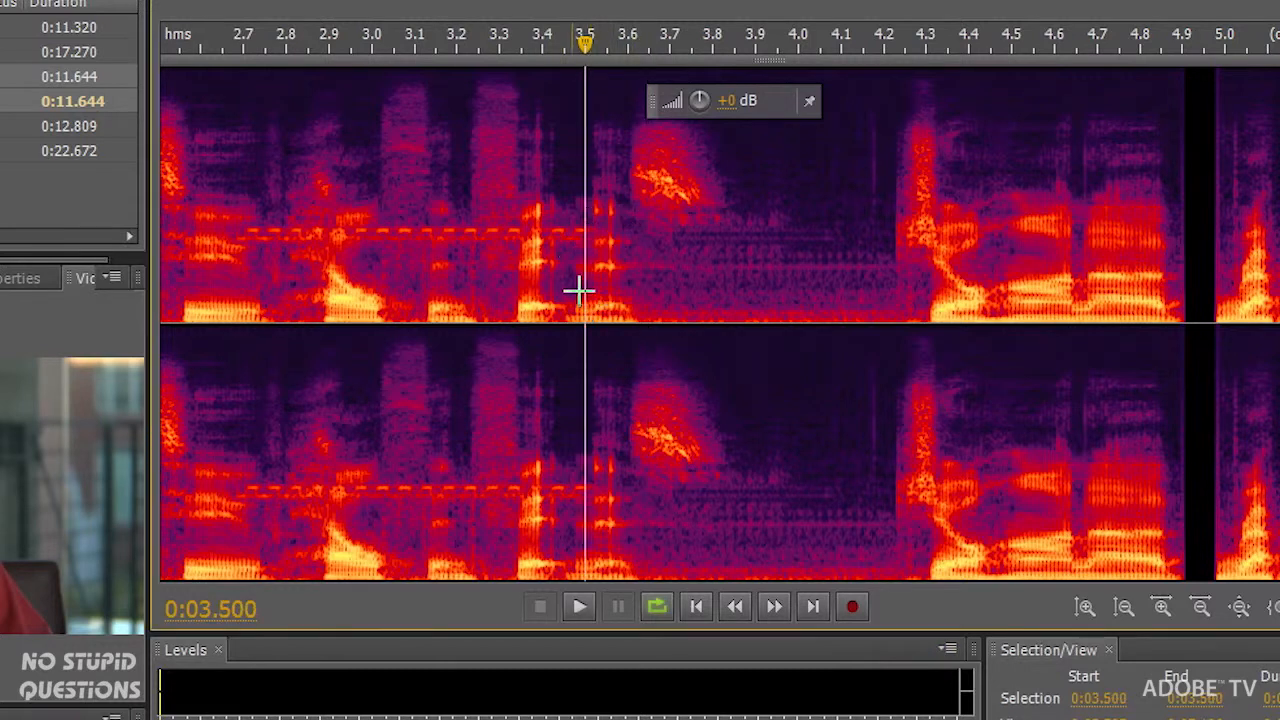
{"action": "mouse_move", "coordinate": [536, 348]}
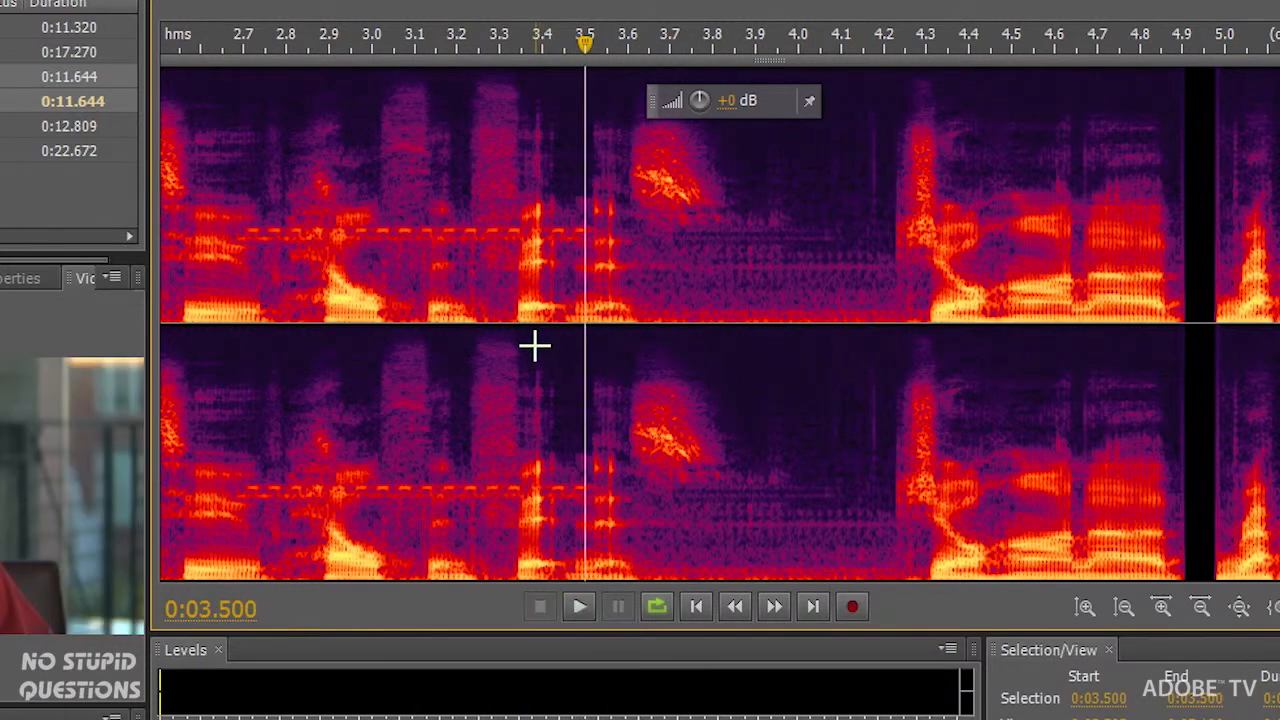
{"action": "mouse_move", "coordinate": [564, 310]}
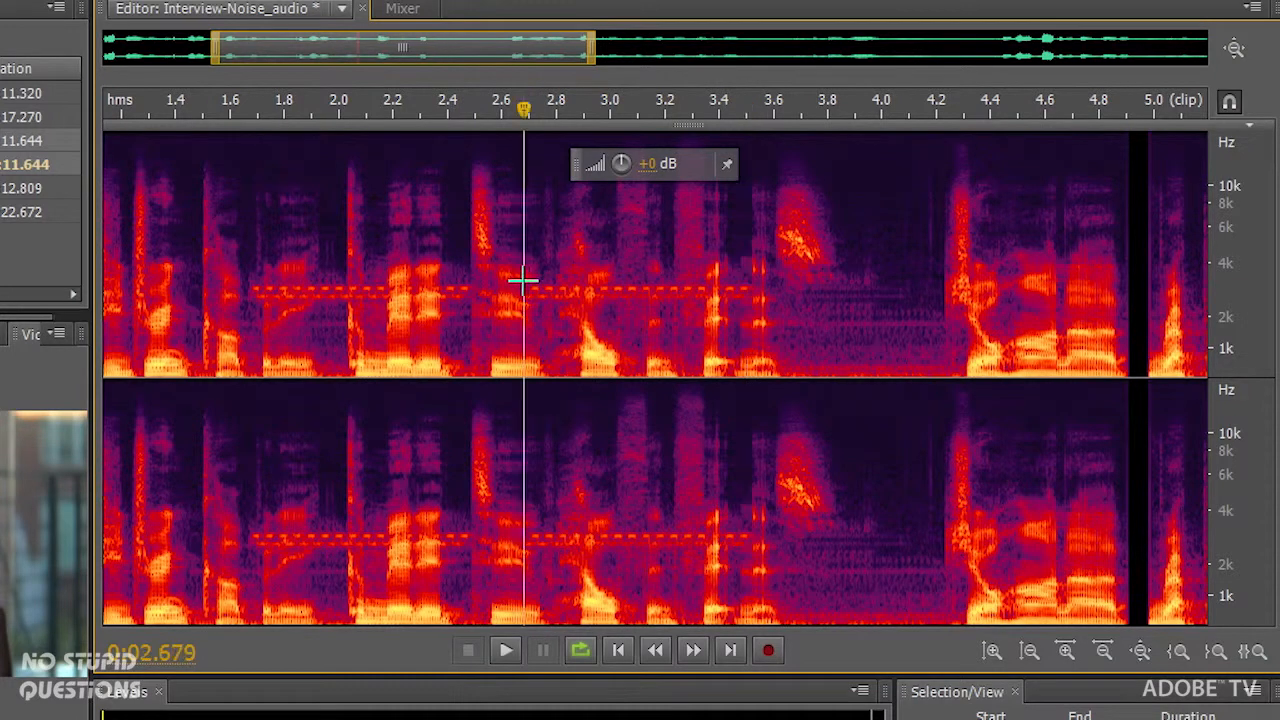
Marquee-select the 2.7–3.6 s ring tone and lower it to -15.2 dB with the HUD knob
{"action": "left_click_drag", "start_coordinate": [524, 290], "coordinate": [760, 304]}
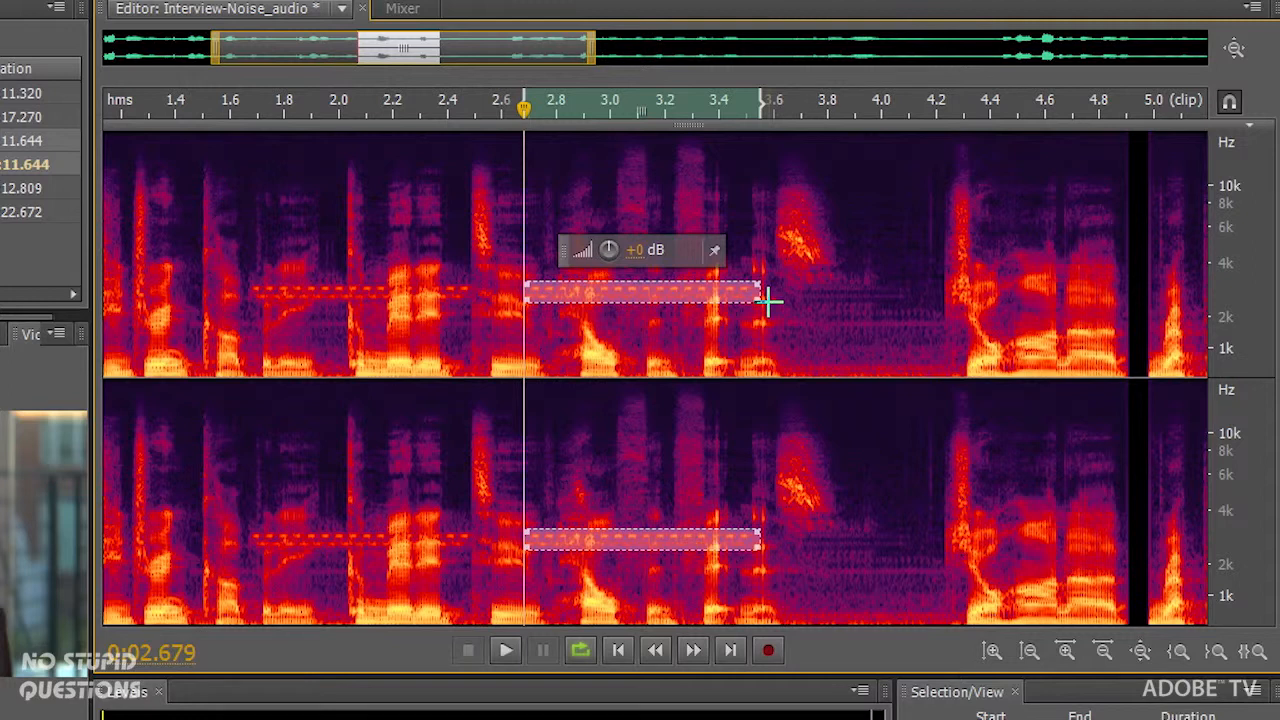
{"action": "mouse_move", "coordinate": [680, 264]}
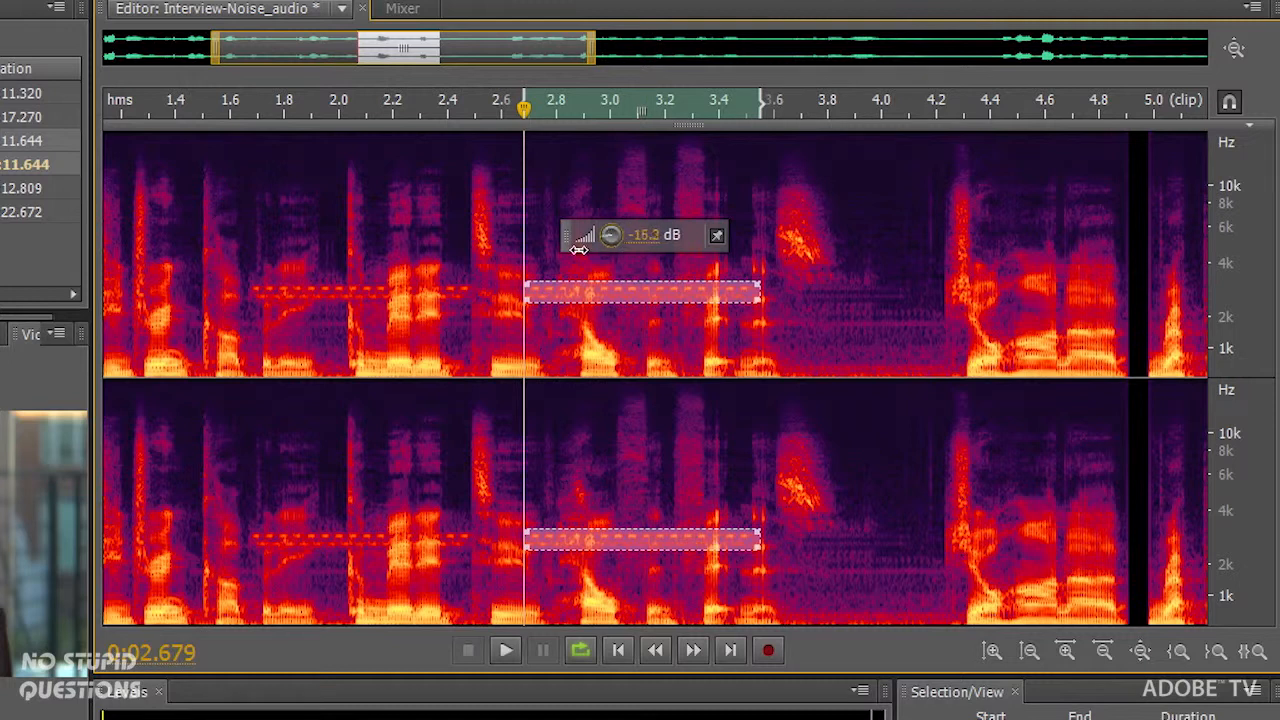
{"action": "left_click_drag", "start_coordinate": [610, 236], "coordinate": [532, 248]}
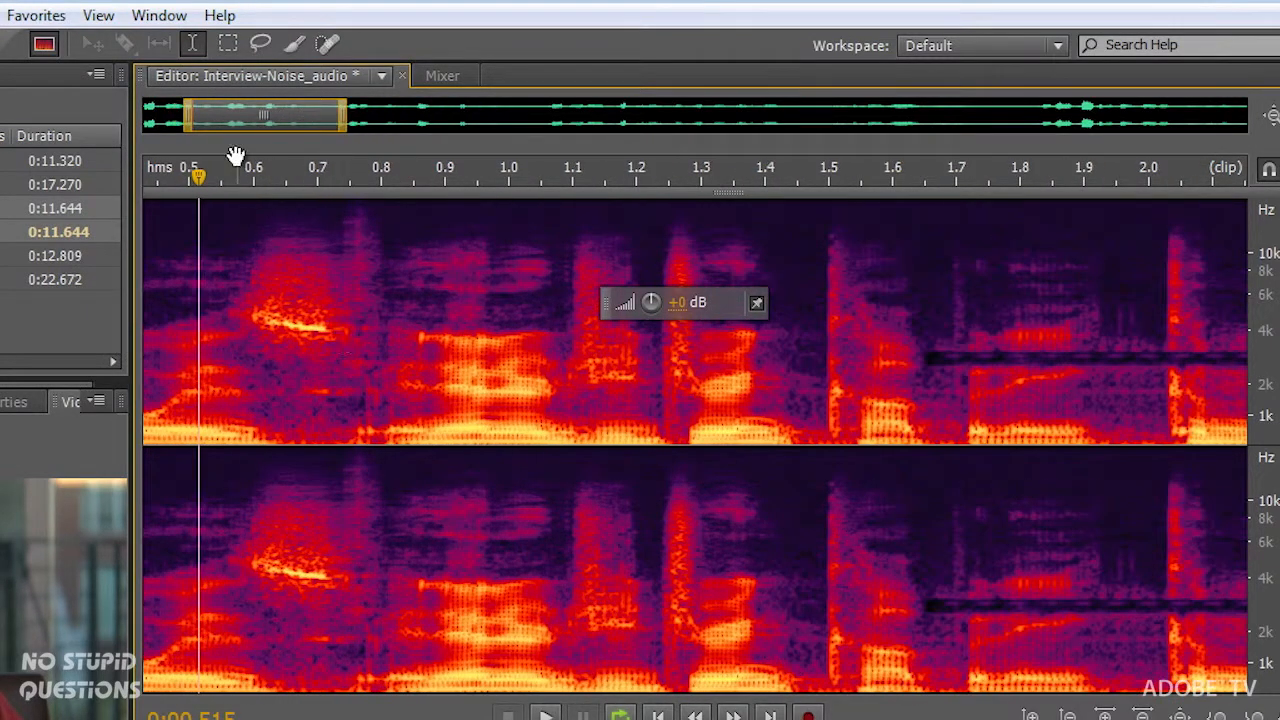
{"action": "mouse_move", "coordinate": [260, 44]}
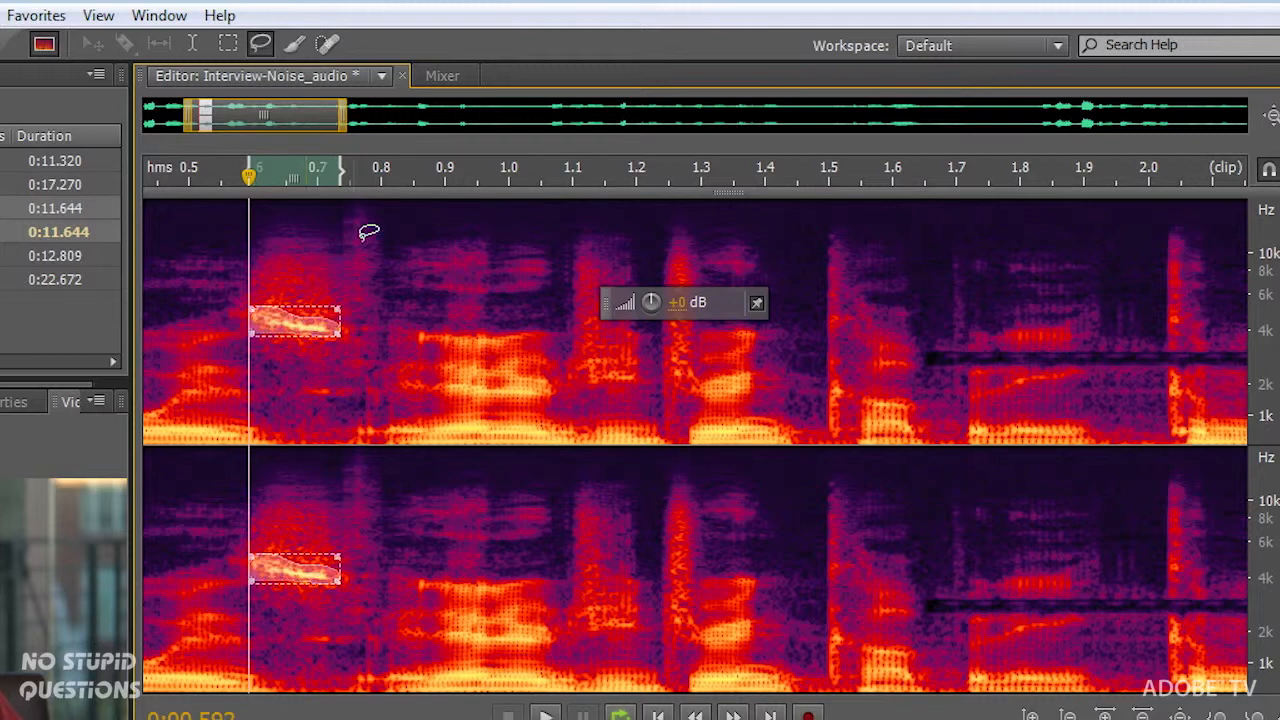
Lasso-select the bright sibilant streak near 0.6 s around 4 kHz
{"action": "left_click", "coordinate": [544, 712]}
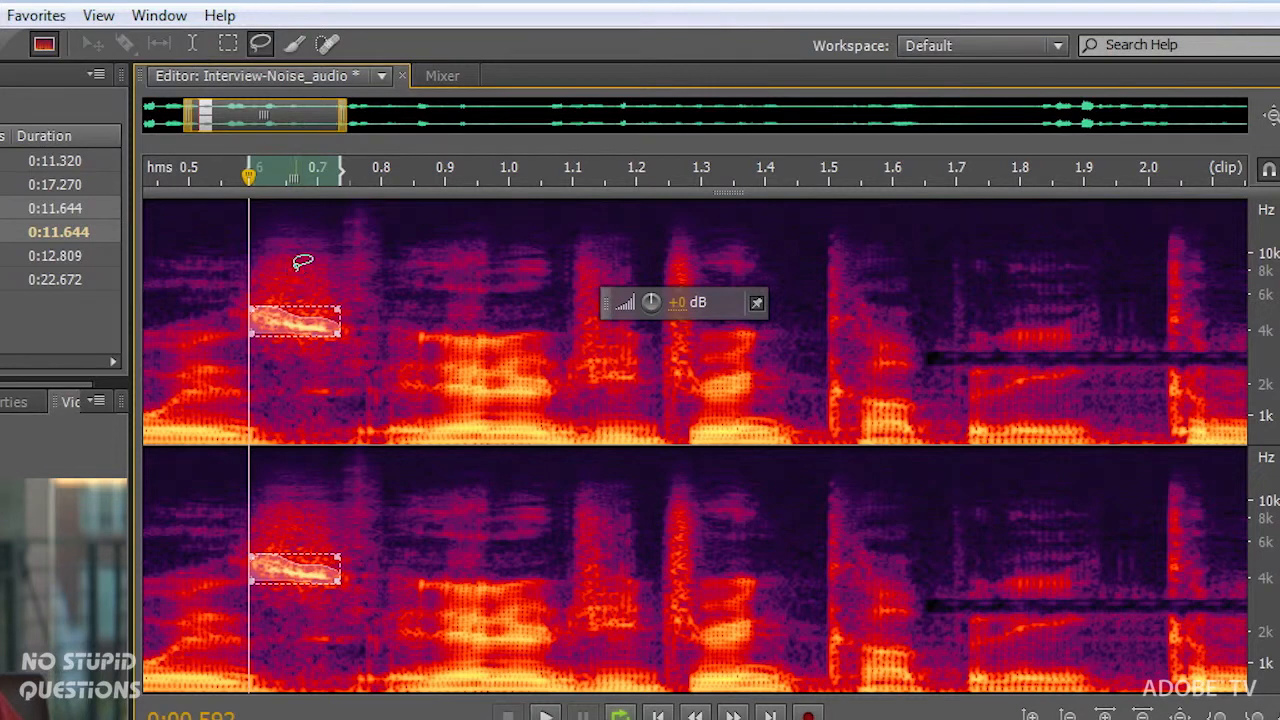
{"action": "mouse_move", "coordinate": [336, 278]}
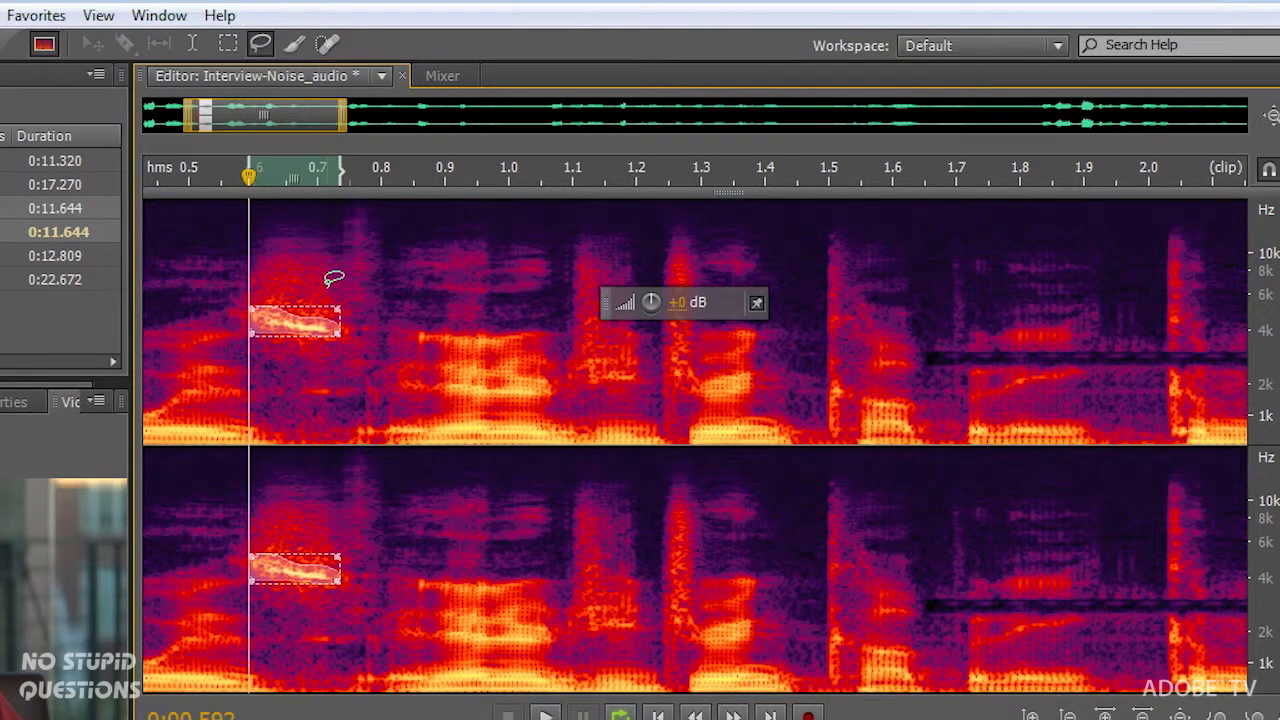
{"action": "mouse_move", "coordinate": [80, 24]}
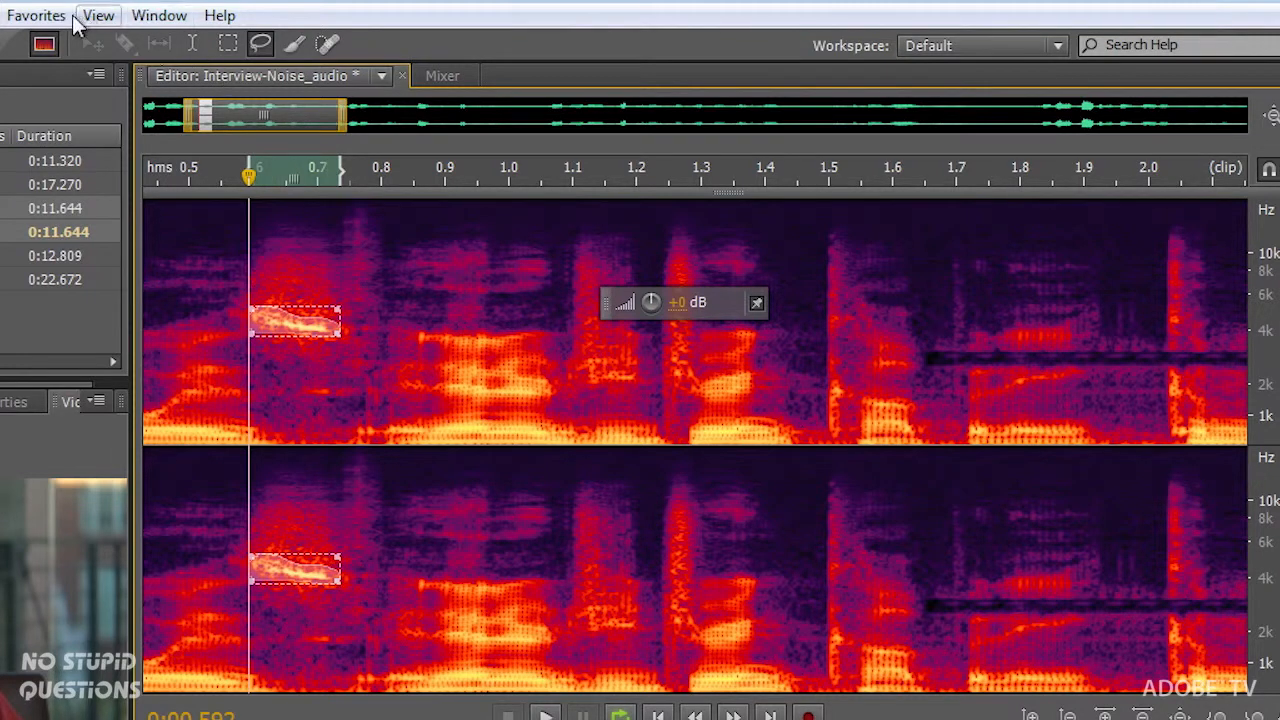